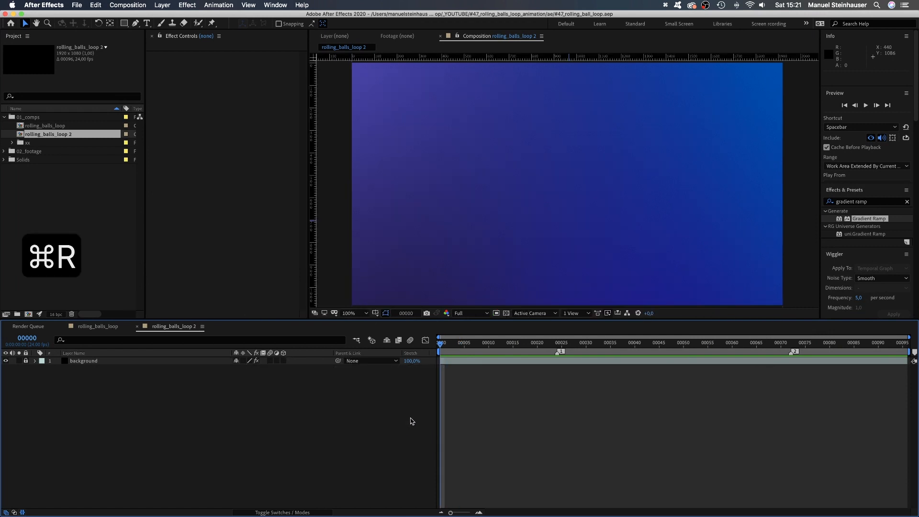
Step: Place guides through the composition centre and lower half with the safe-margin overlay shown
{"action": "left_click", "coordinate": [374, 312]}
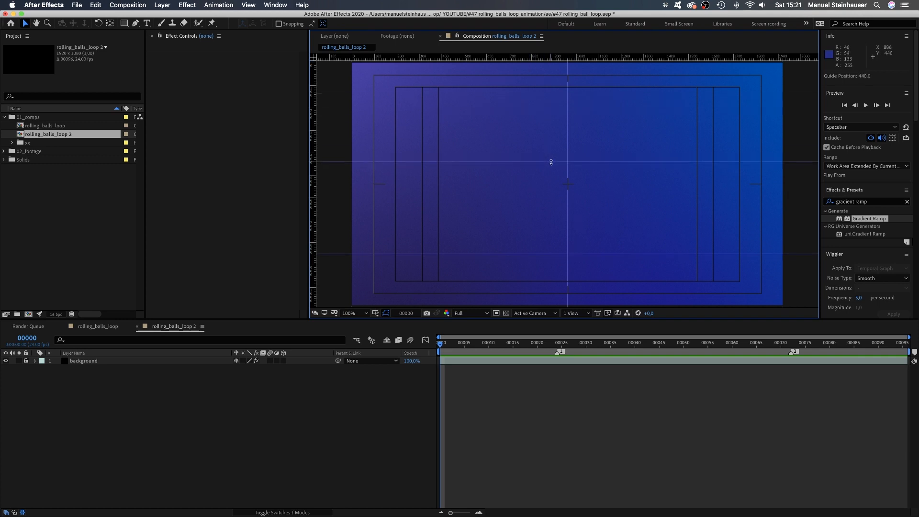
{"action": "left_click", "coordinate": [248, 5]}
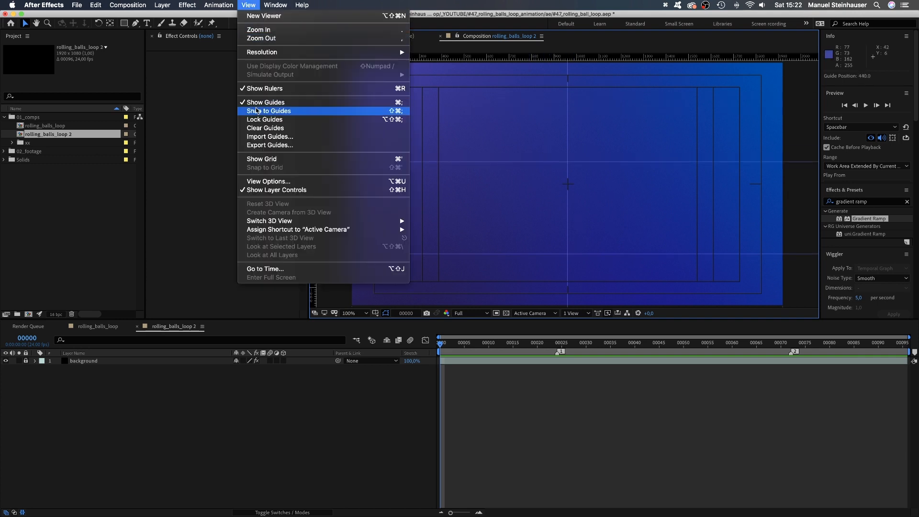
{"action": "mouse_move", "coordinate": [265, 119]}
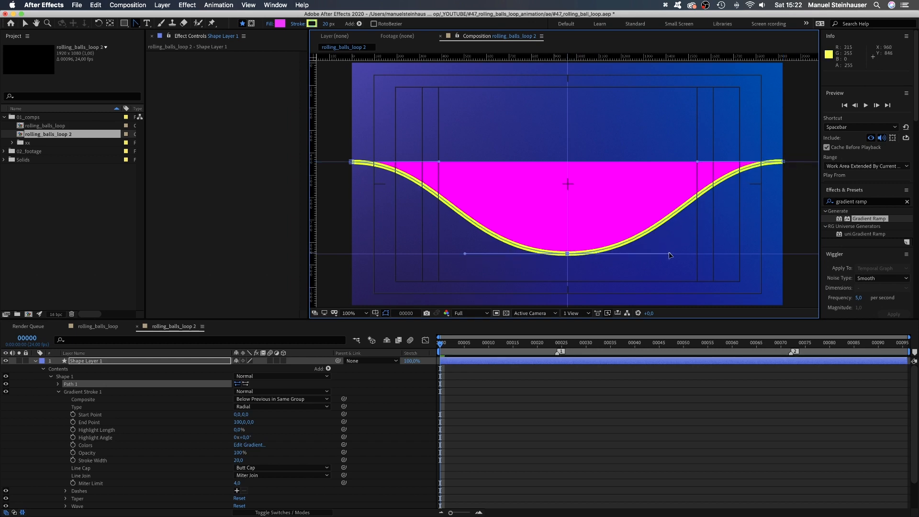
Step: Remove the curve's fill and switch its stroke to a radial gradient
{"action": "left_click", "coordinate": [270, 23]}
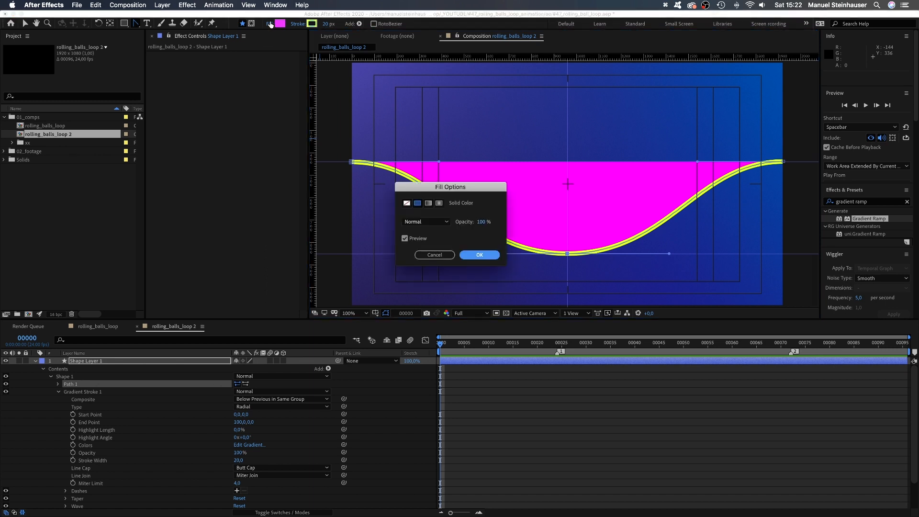
{"action": "left_click", "coordinate": [427, 203]}
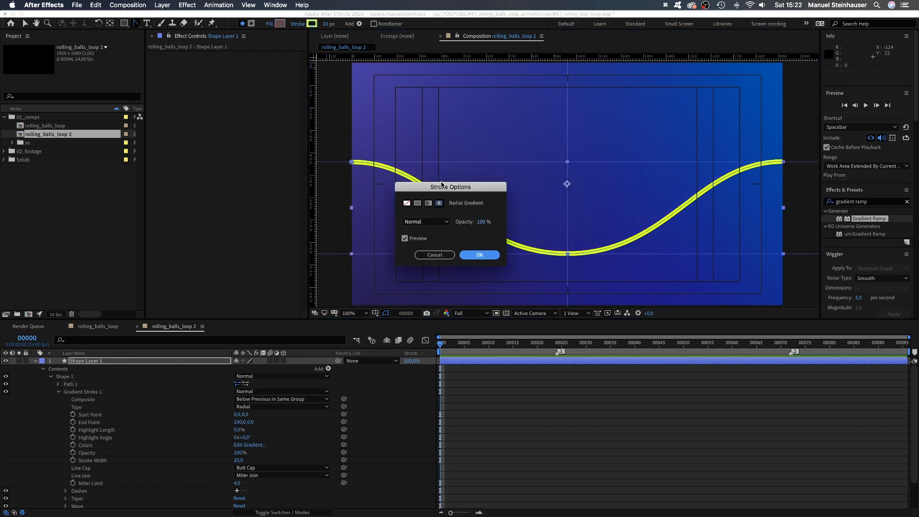
{"action": "left_click", "coordinate": [479, 255]}
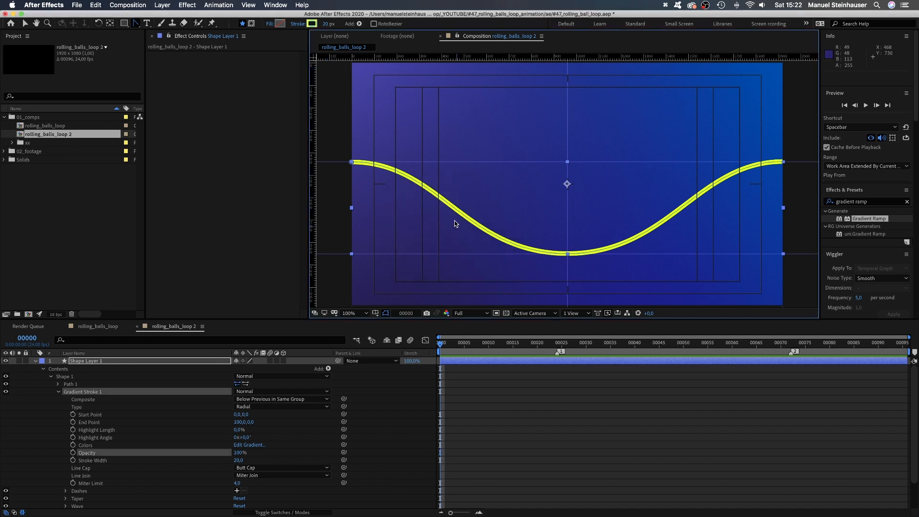
Step: Recolour the stroke gradient from blue to pale pink at 4 px width
{"action": "left_click", "coordinate": [249, 444]}
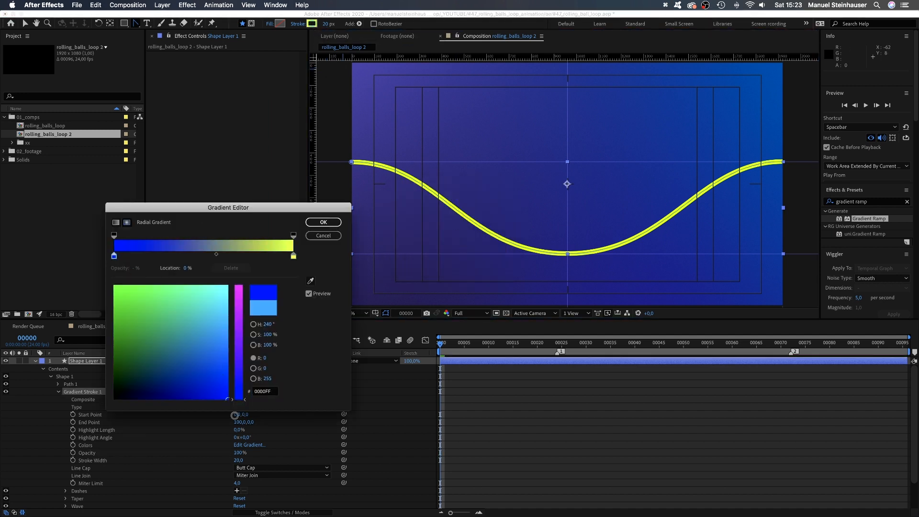
{"action": "left_click", "coordinate": [293, 257]}
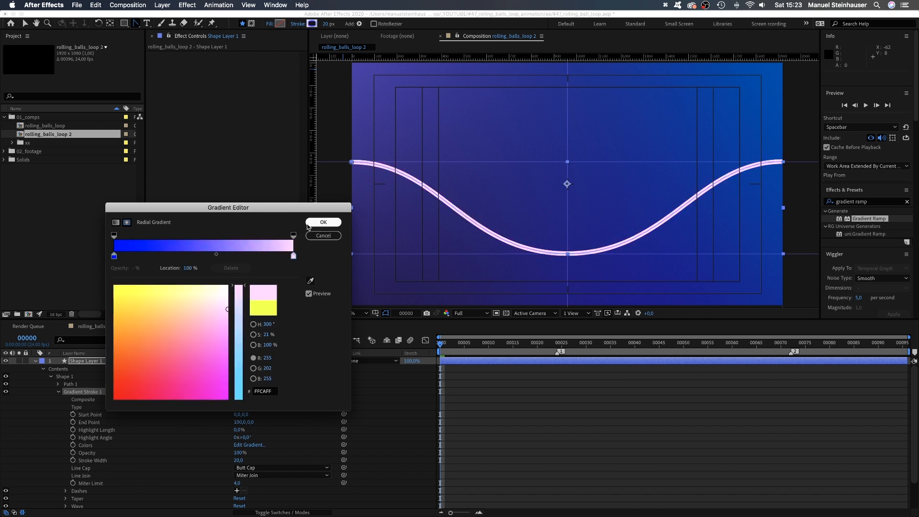
{"action": "left_click", "coordinate": [322, 221]}
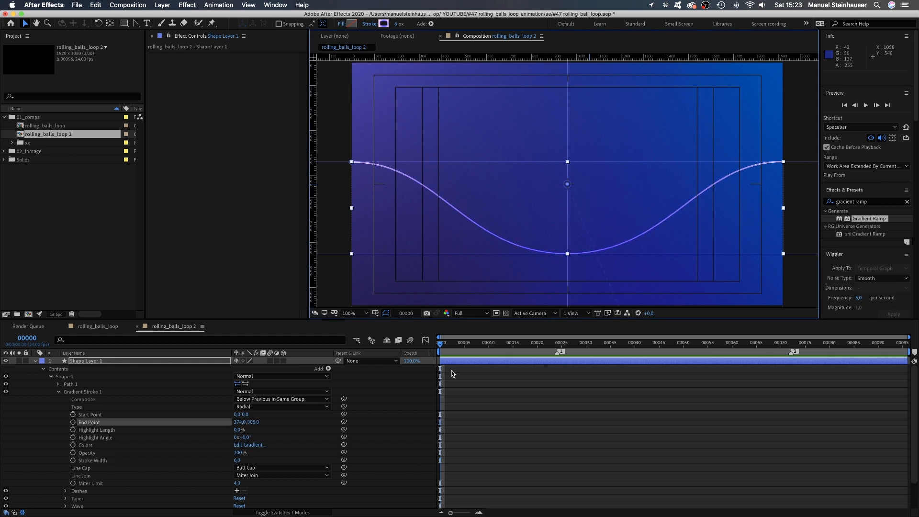
Step: Add a composition-sized ellipse layer and rename the curve layer to 'line 1'
{"action": "left_click", "coordinate": [41, 361]}
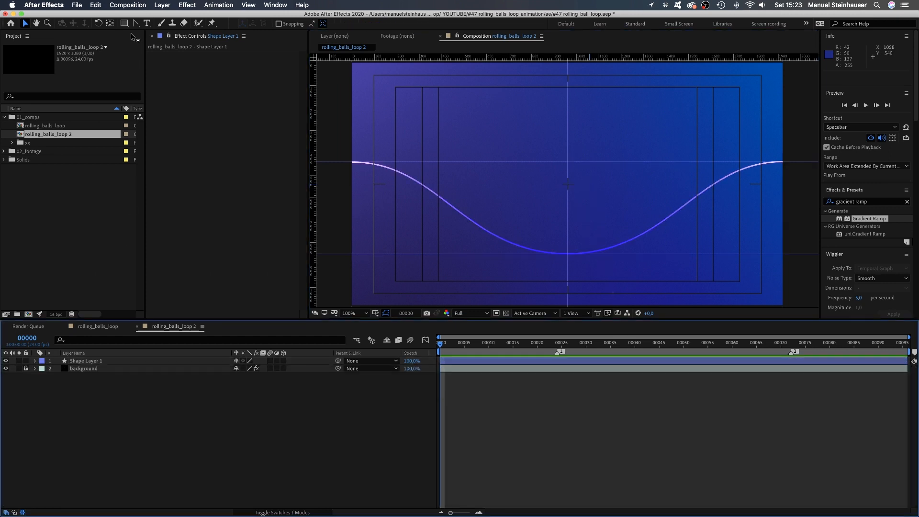
{"action": "left_click", "coordinate": [124, 23]}
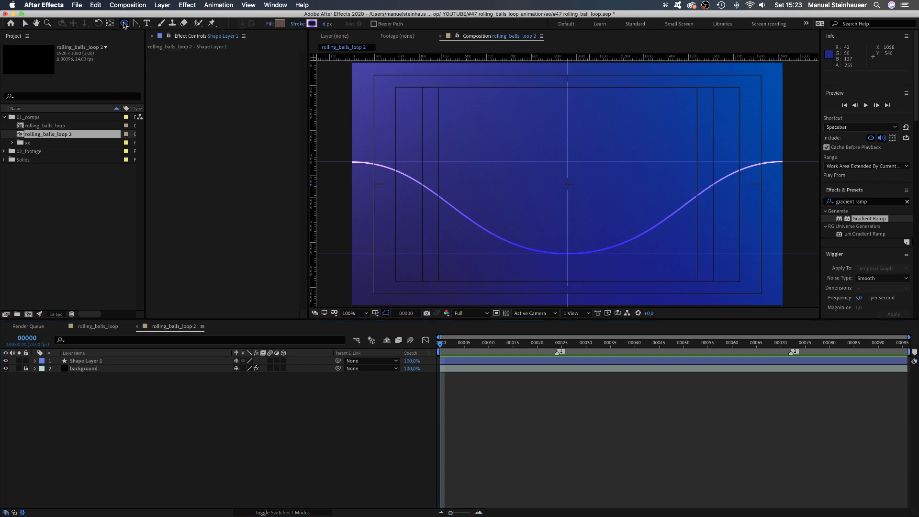
{"action": "left_click", "coordinate": [123, 23]}
{"action": "type", "text": "ball 1"}
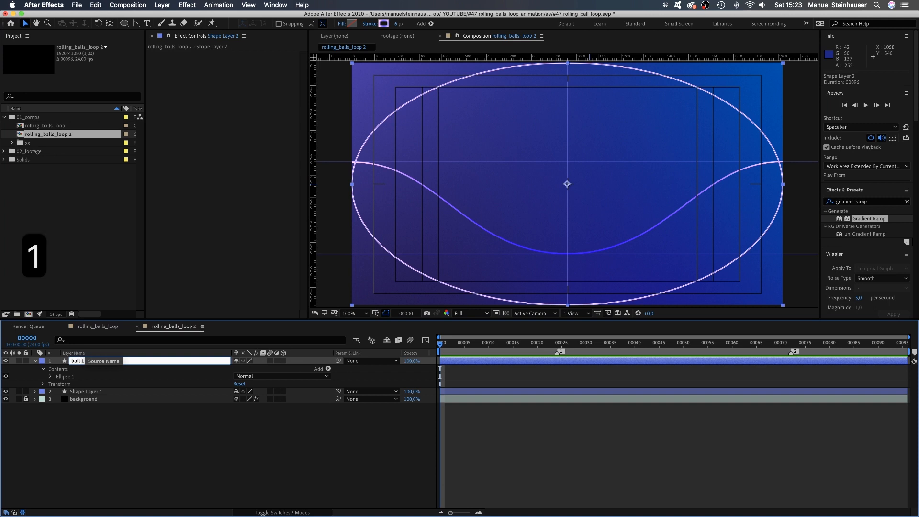
{"action": "left_click", "coordinate": [86, 390]}
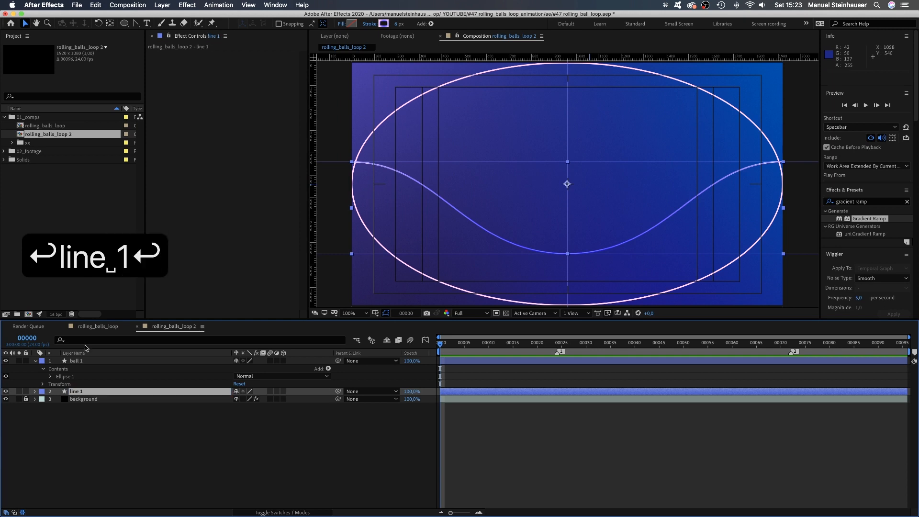
Step: Reveal the ball 1 layer's Ellipse 1 path size and position properties
{"action": "left_click", "coordinate": [77, 361]}
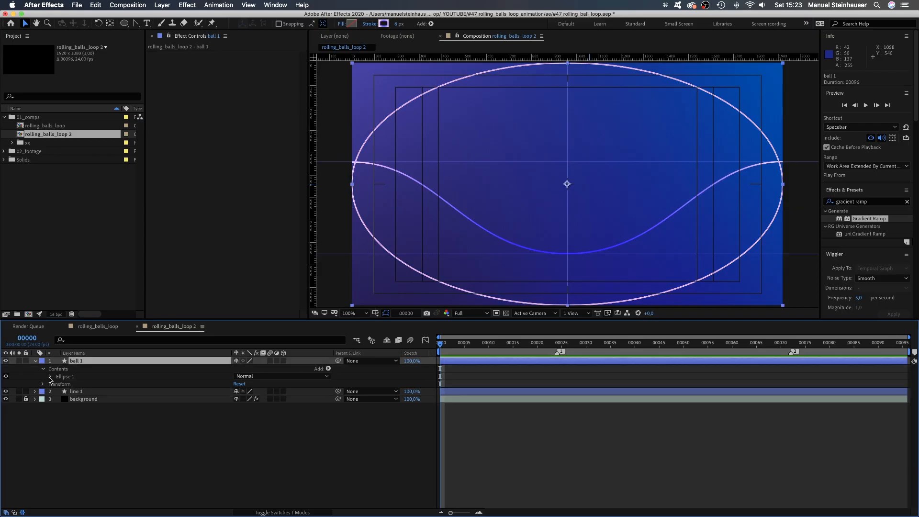
{"action": "left_click", "coordinate": [50, 376]}
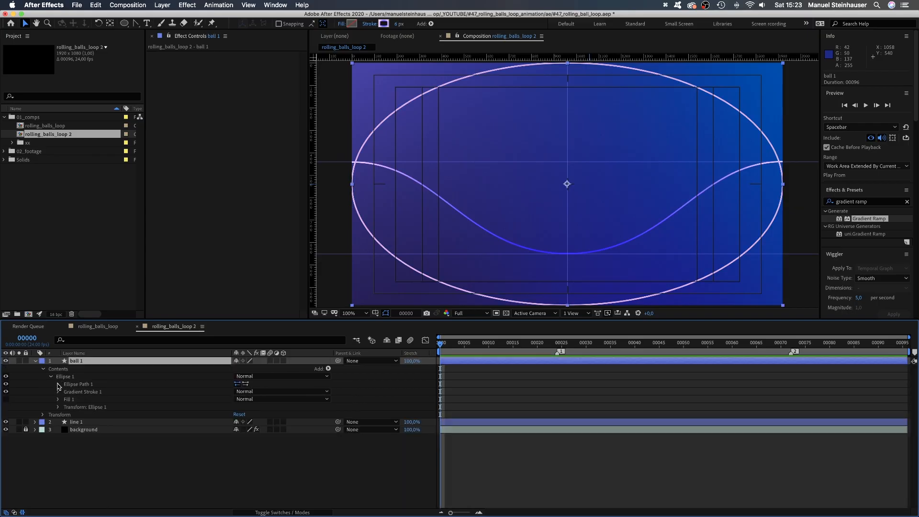
{"action": "left_click", "coordinate": [58, 384]}
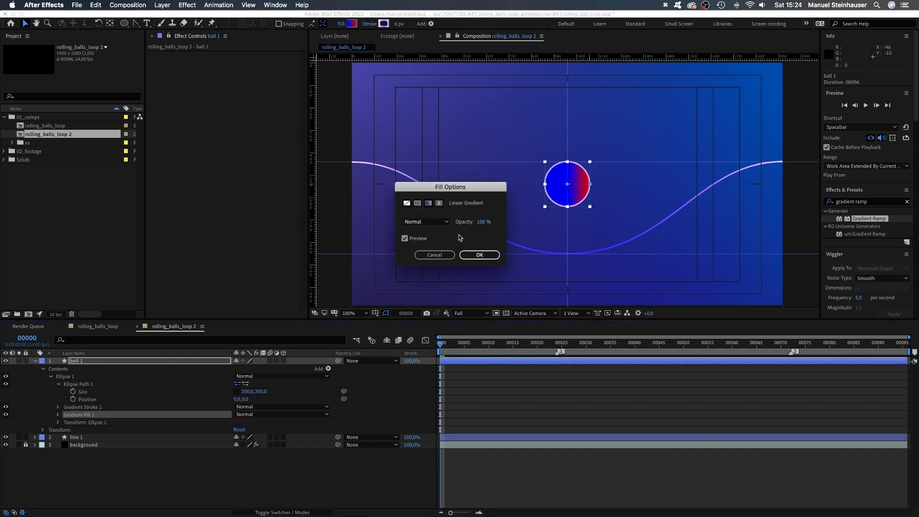
Step: Give the 200-pixel ball a pale-yellow-to-pink linear gradient fill and no stroke
{"action": "left_click", "coordinate": [438, 203]}
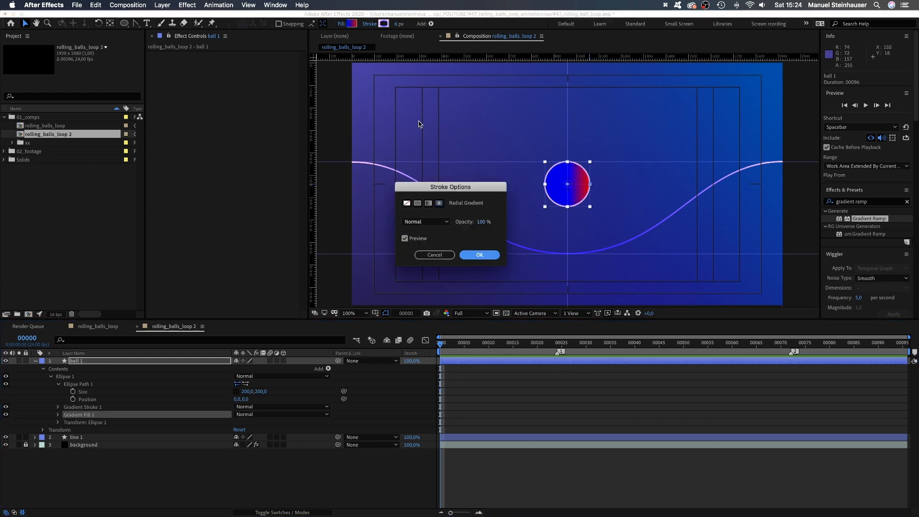
{"action": "left_click", "coordinate": [479, 254]}
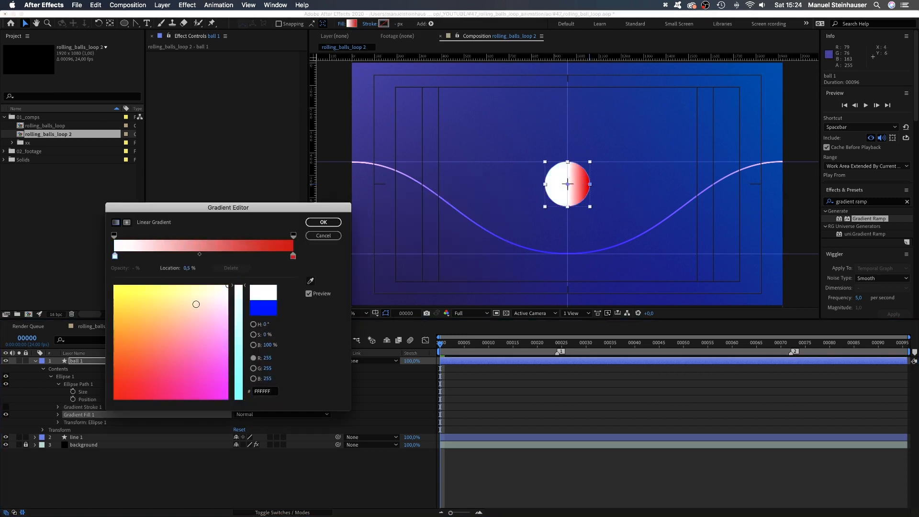
{"action": "left_click", "coordinate": [293, 256]}
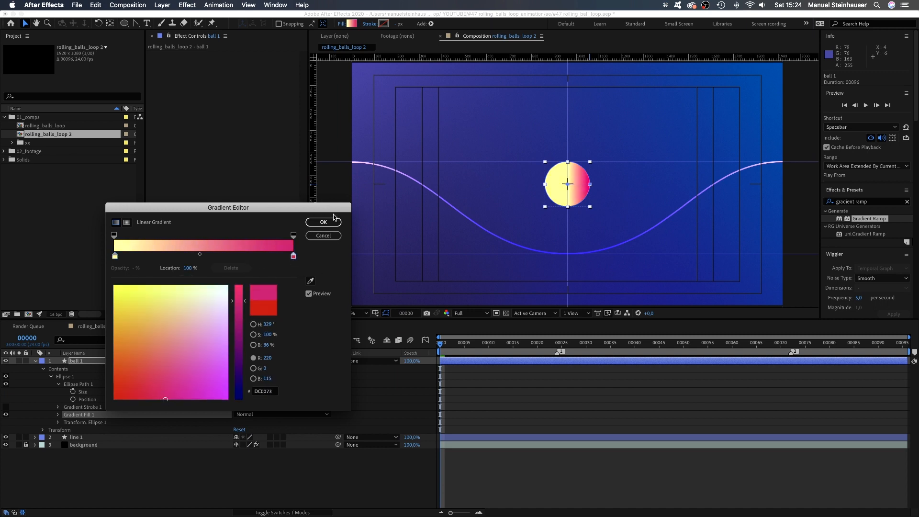
{"action": "left_click", "coordinate": [323, 221]}
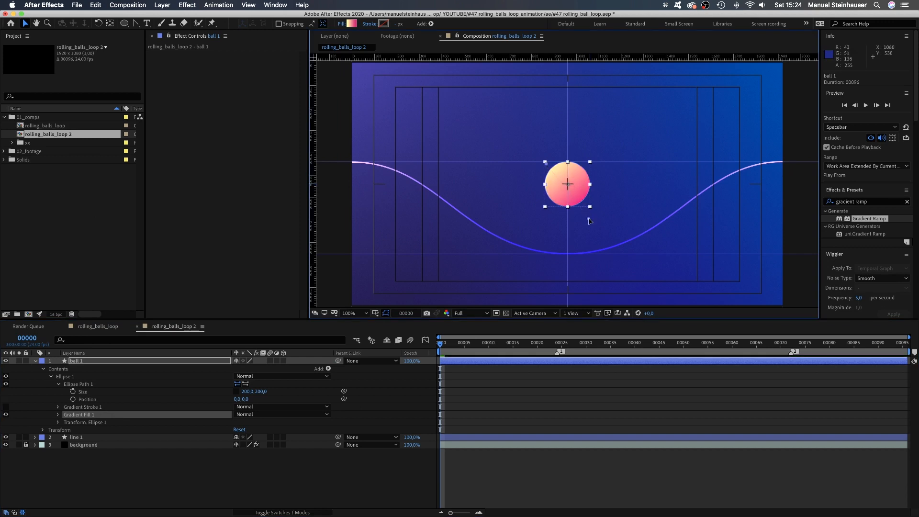
{"action": "left_click", "coordinate": [36, 361]}
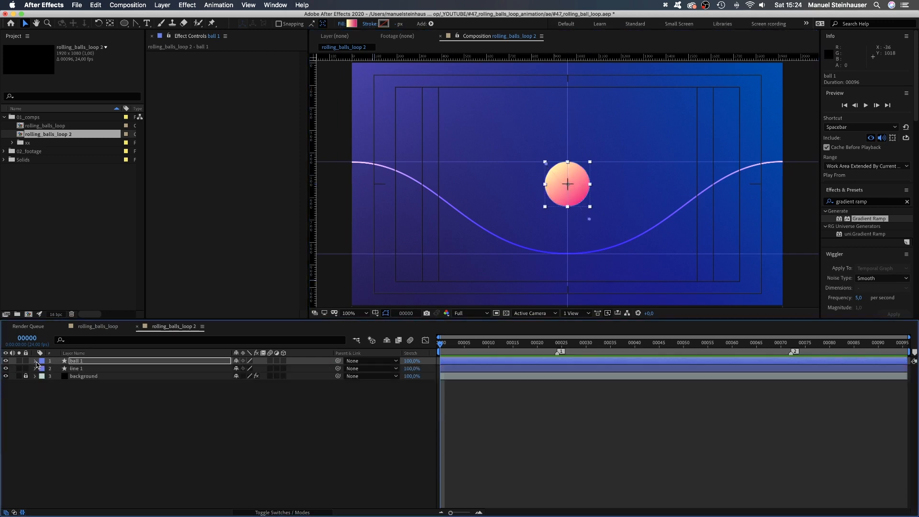
Step: Create a Trace Path null from line 1's path and enable Loop on the trace
{"action": "left_click", "coordinate": [36, 368]}
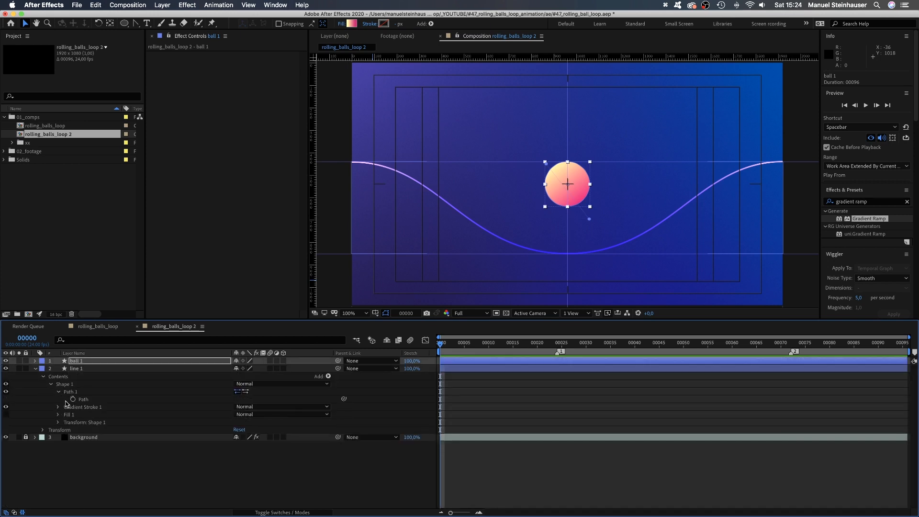
{"action": "left_click", "coordinate": [275, 5]}
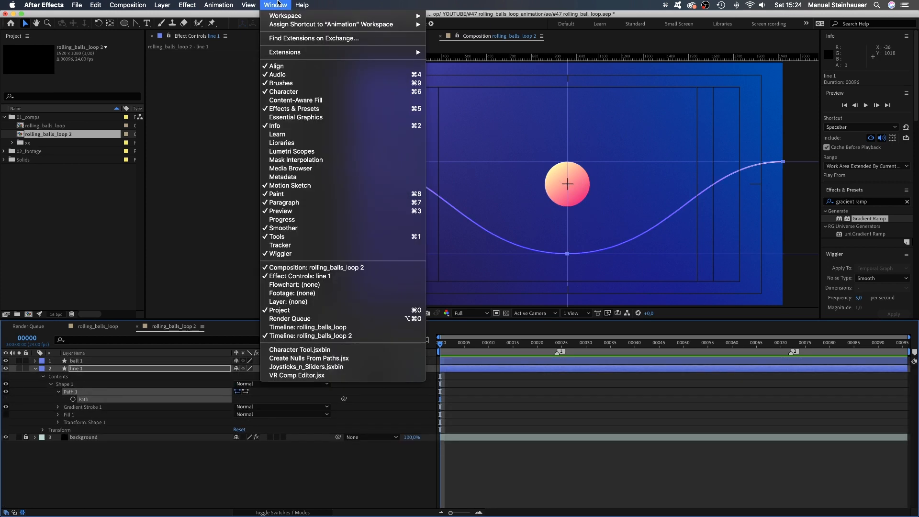
{"action": "mouse_move", "coordinate": [310, 358]}
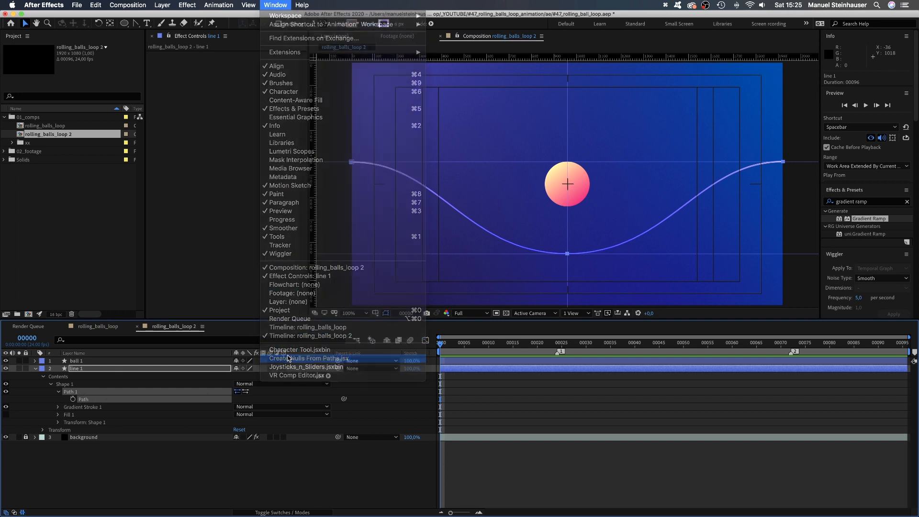
{"action": "left_click", "coordinate": [310, 358]}
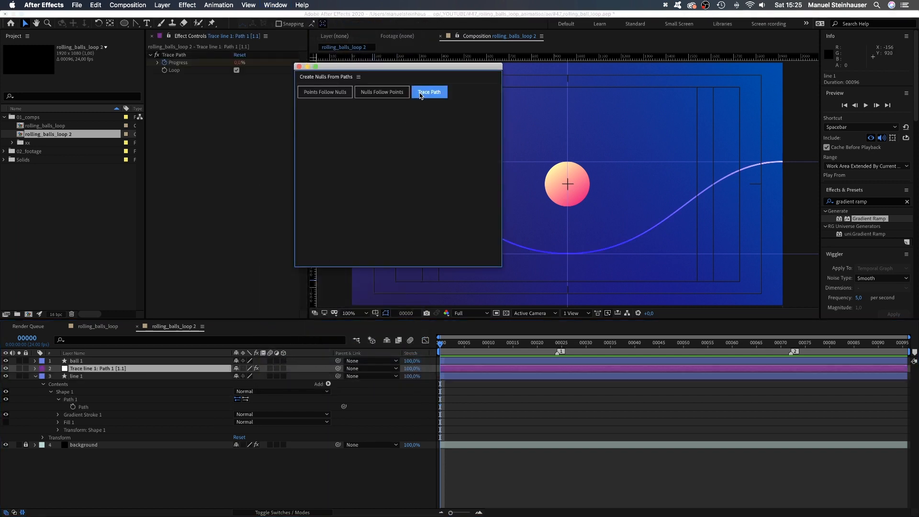
{"action": "left_click", "coordinate": [429, 92]}
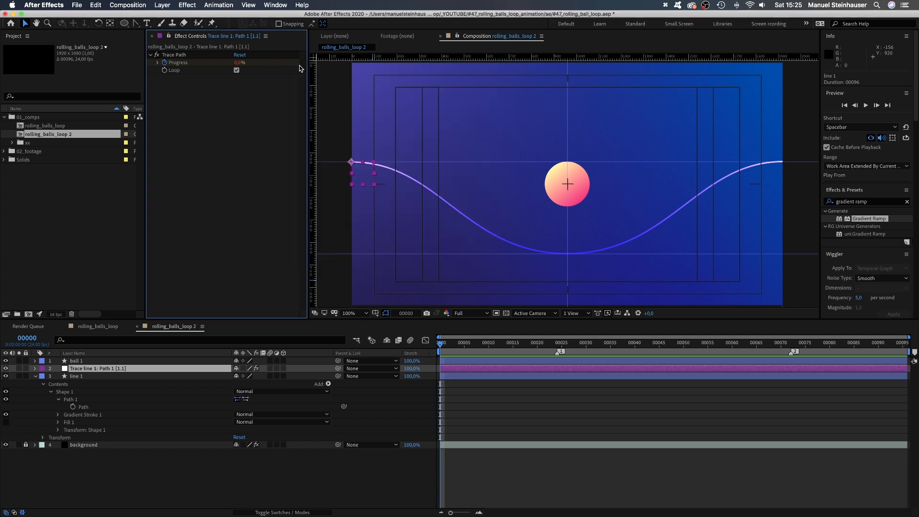
{"action": "left_click", "coordinate": [75, 361]}
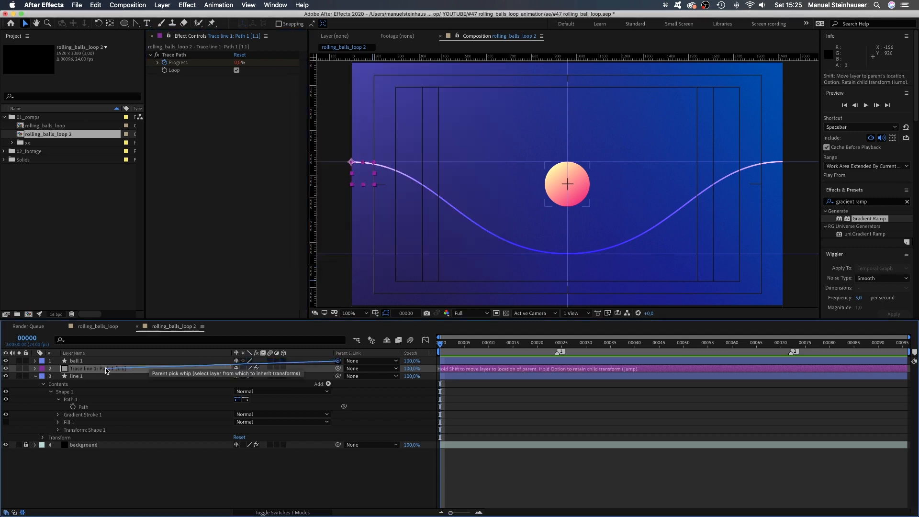
Step: Parent ball 1 to the trace null, zero its position and set anchor Y to 100
{"action": "left_click", "coordinate": [75, 360]}
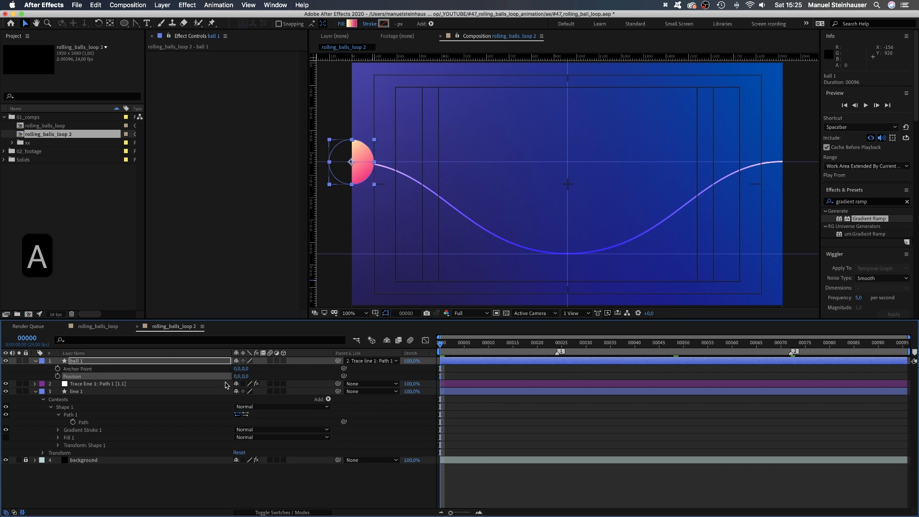
{"action": "left_click", "coordinate": [241, 367]}
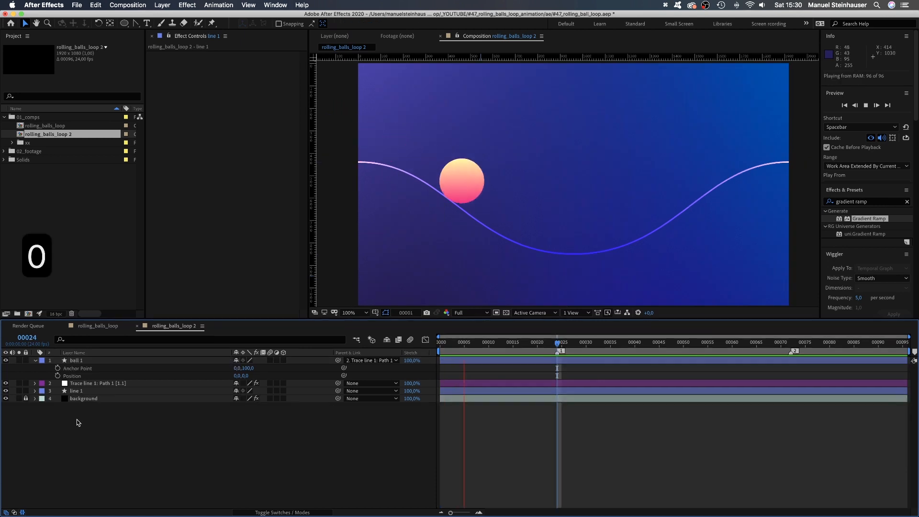
{"action": "left_click", "coordinate": [76, 391]}
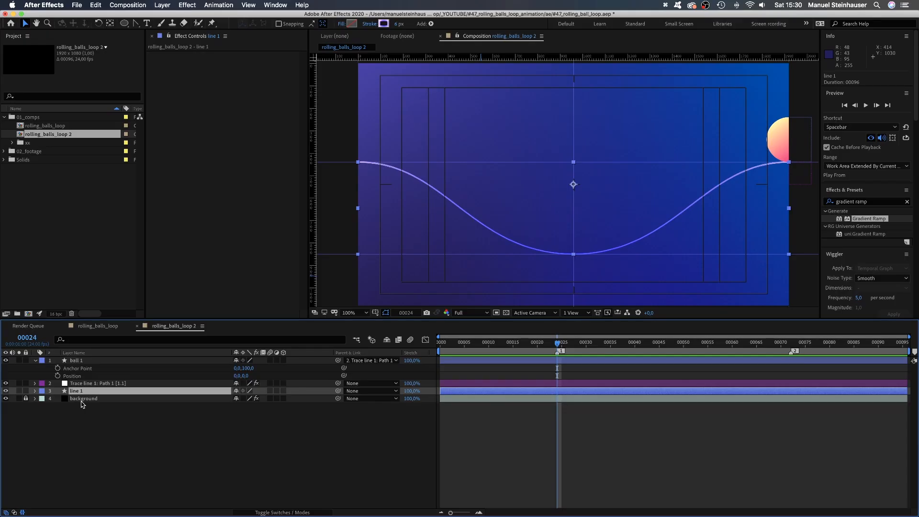
Step: Duplicate line 1 twice and offset line 2 and line 3 one width right and left
{"action": "key", "text": "cmd+d"}
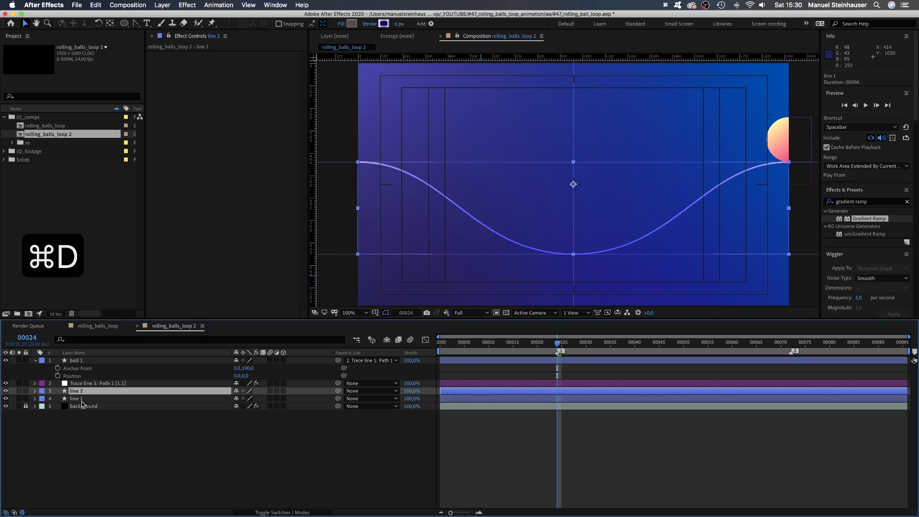
{"action": "left_click", "coordinate": [35, 398]}
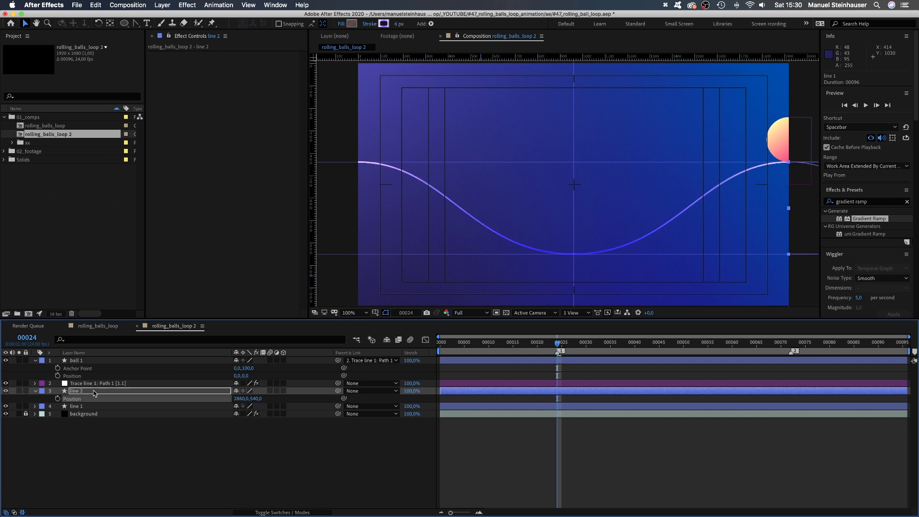
{"action": "key", "text": "cmd+d"}
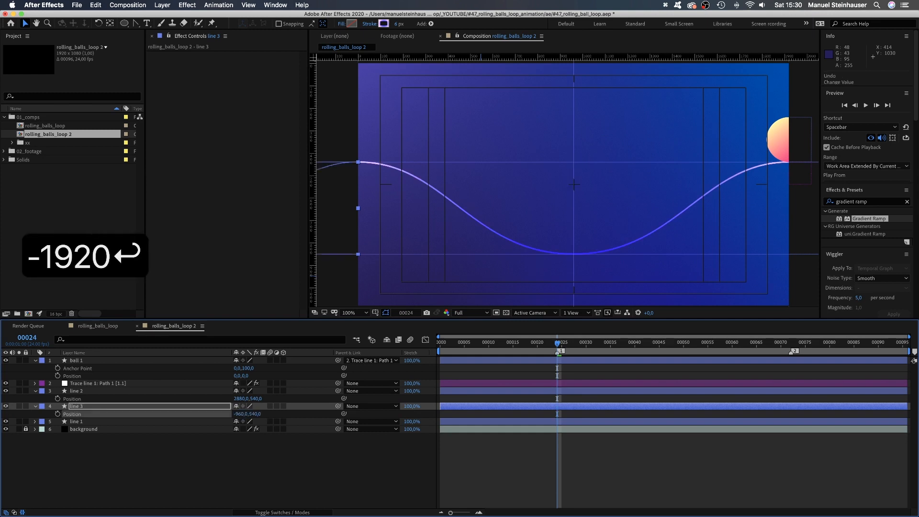
Step: Check the copies beyond the frame, then parent line 2 and line 3 to line 1
{"action": "left_click", "coordinate": [351, 312]}
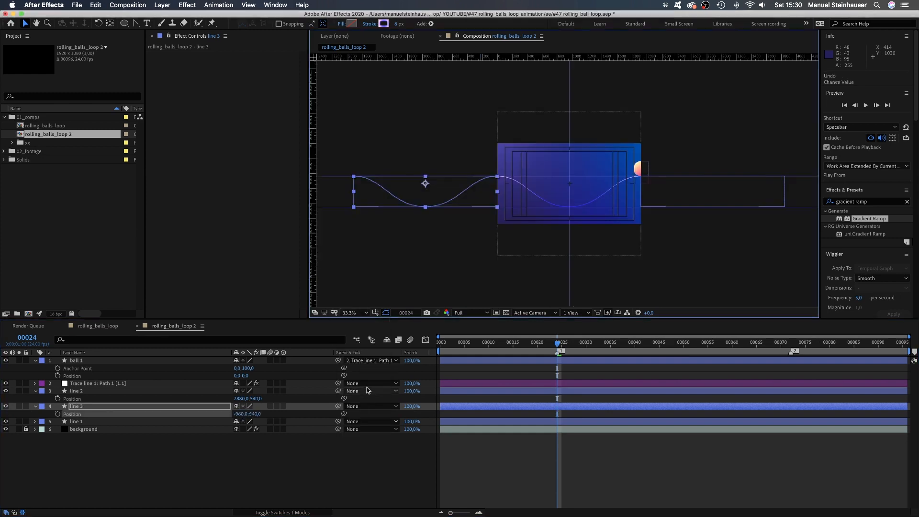
{"action": "left_click", "coordinate": [351, 312]}
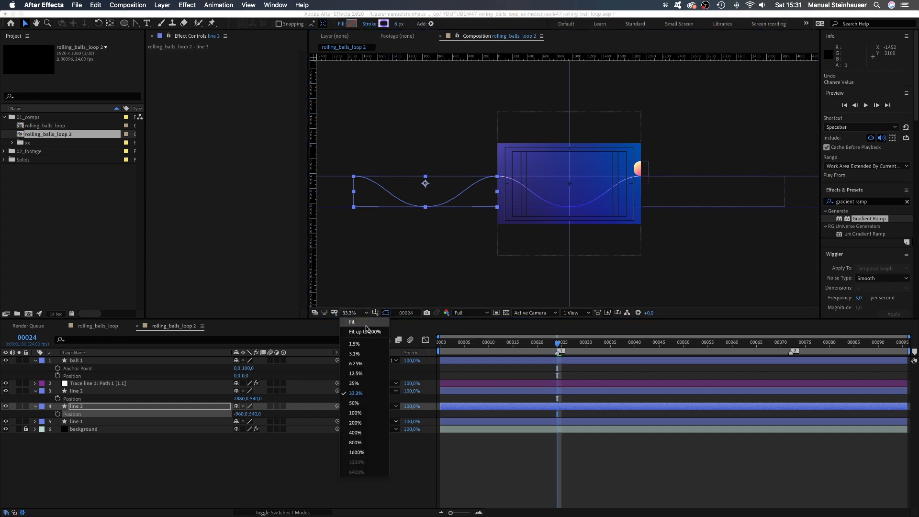
{"action": "left_click", "coordinate": [355, 412]}
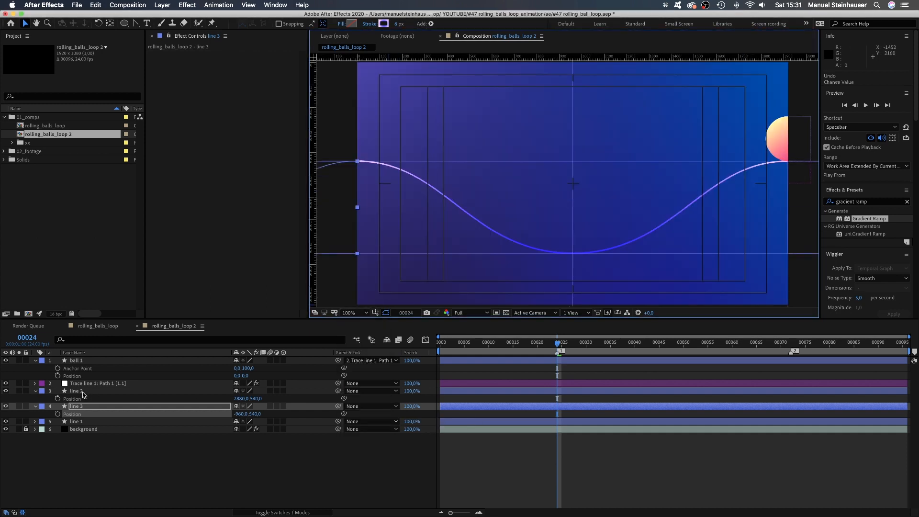
{"action": "left_click", "coordinate": [76, 390]}
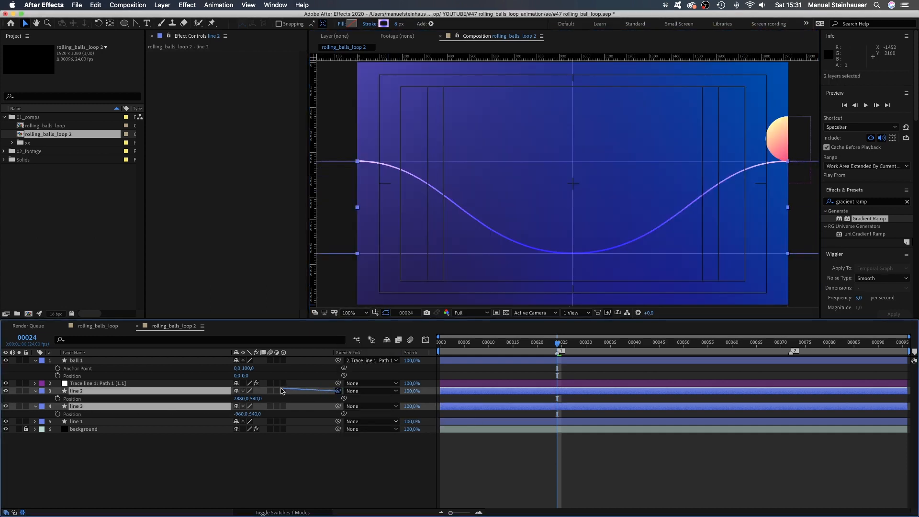
{"action": "left_click", "coordinate": [76, 421]}
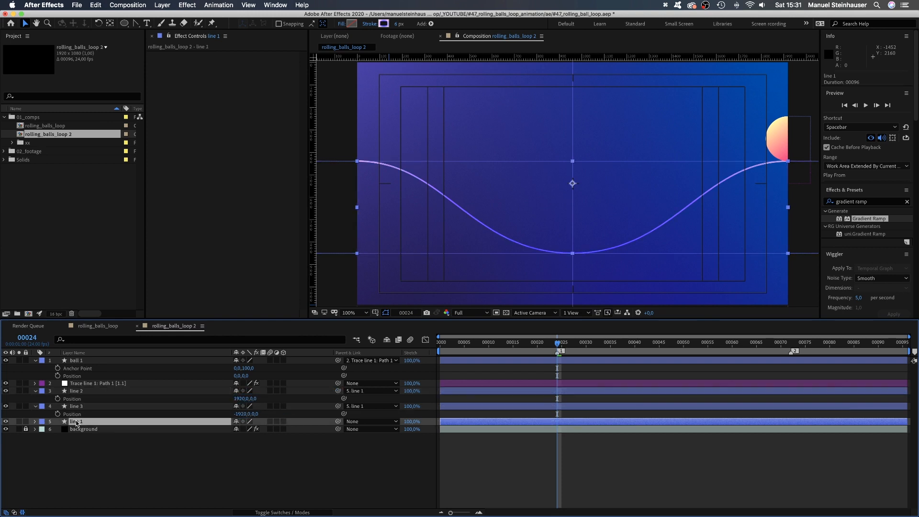
Step: Set line 1's position to 1920,540 so a hill peaks at the frame centre
{"action": "left_click", "coordinate": [35, 422]}
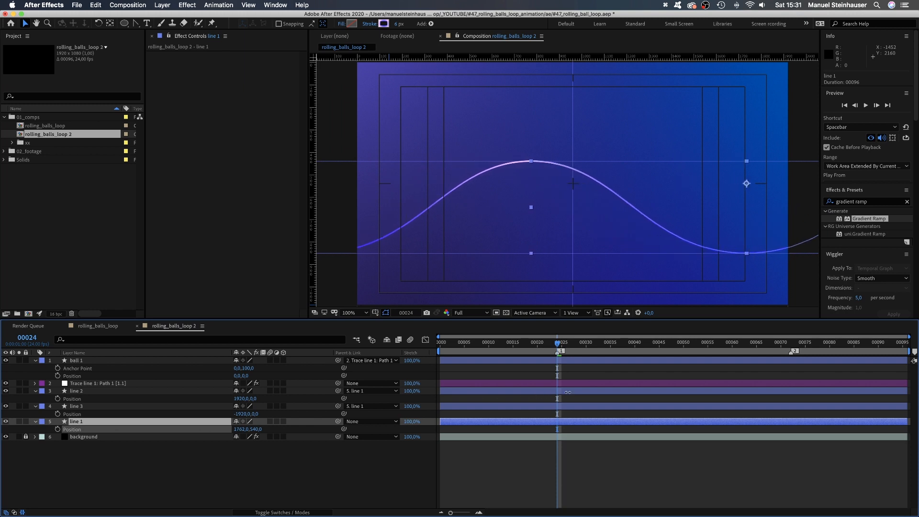
{"action": "double_click", "coordinate": [240, 429]}
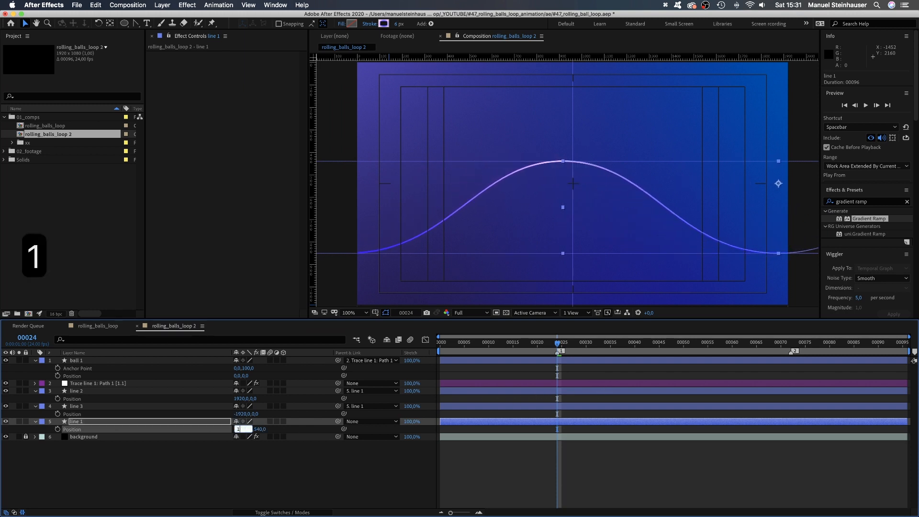
{"action": "type", "text": "1920,0,540,0"}
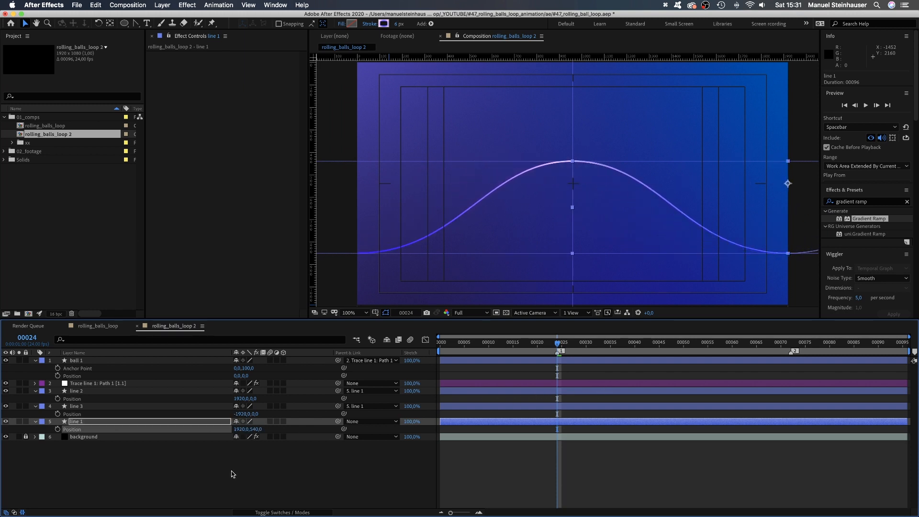
Step: Keyframe line 1 sliding from 1920,540 at frame 24 to 0,540 at frame 72 and hide safe areas
{"action": "left_click", "coordinate": [611, 343]}
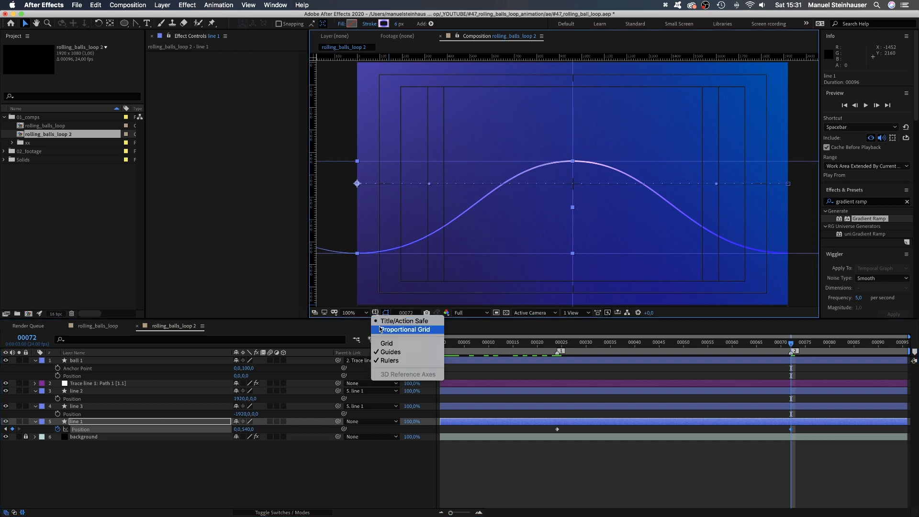
{"action": "left_click", "coordinate": [406, 328]}
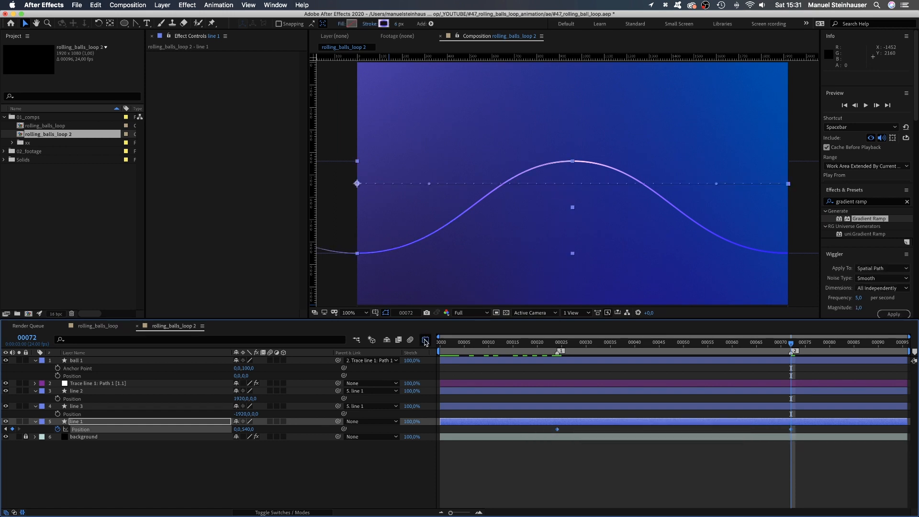
Step: Apply strong ease in the Graph Editor so line 1's slide is fastest mid-way
{"action": "left_click", "coordinate": [425, 340]}
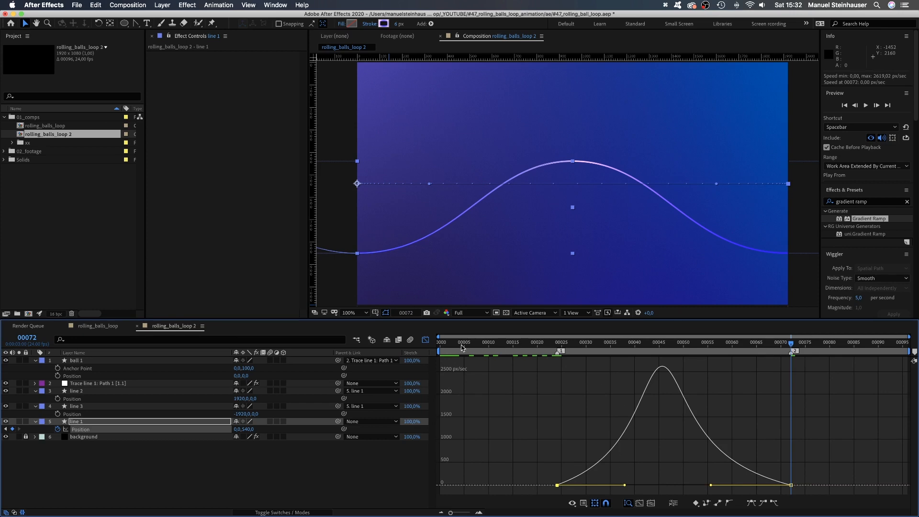
{"action": "left_click", "coordinate": [555, 343]}
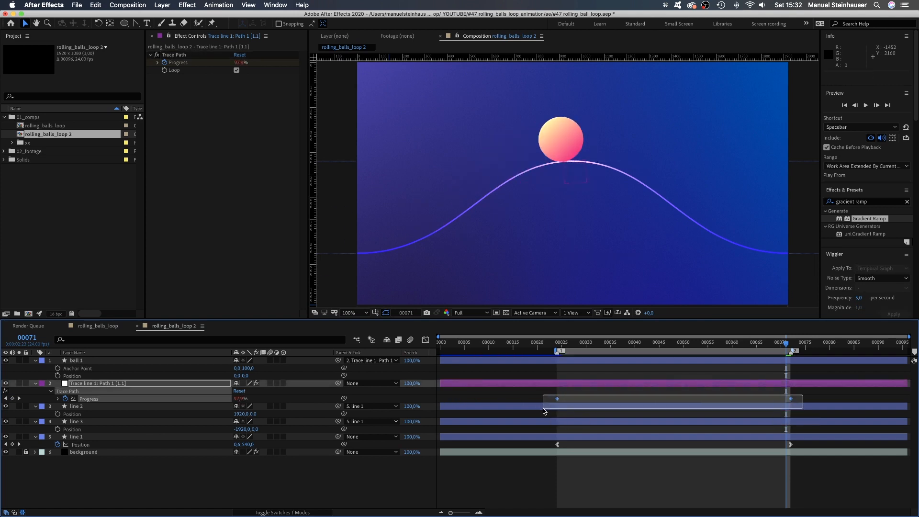
Step: Select both Progress keyframes and ease the curve to taper off toward the end
{"action": "left_click", "coordinate": [410, 339]}
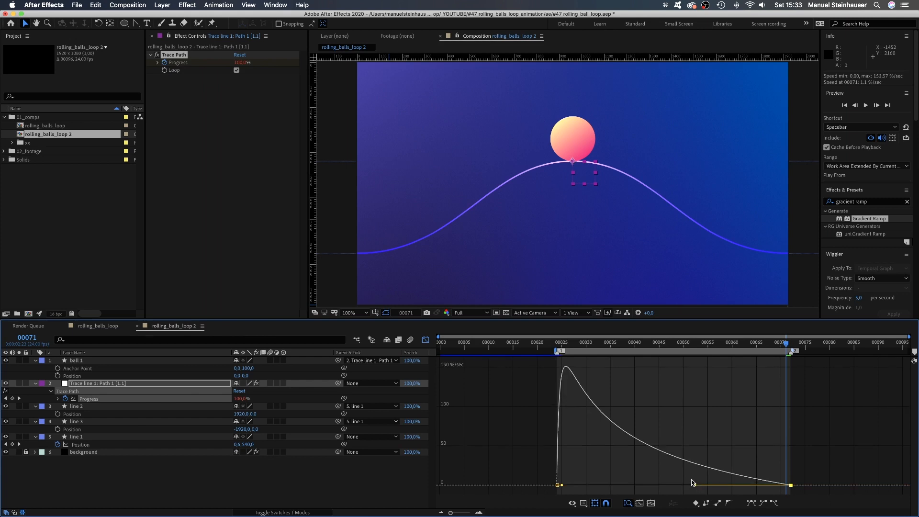
{"action": "mouse_move", "coordinate": [566, 370]}
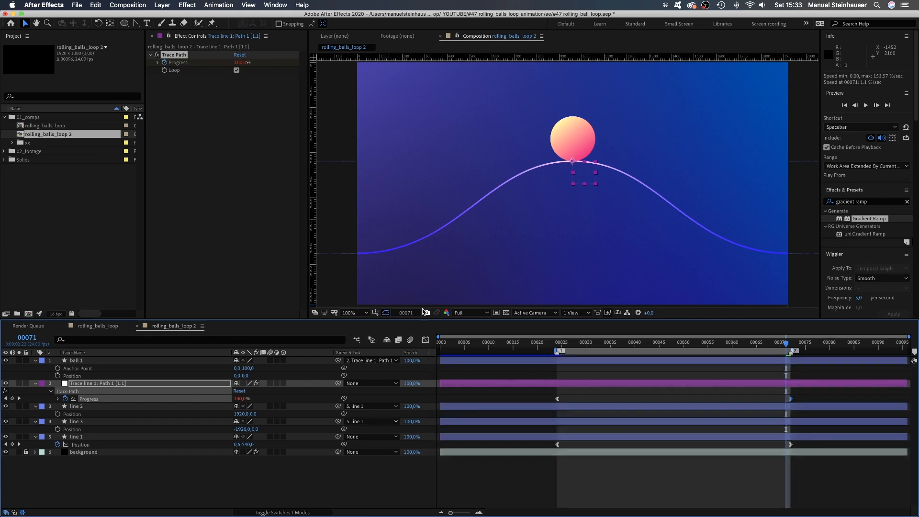
{"action": "left_click", "coordinate": [865, 106]}
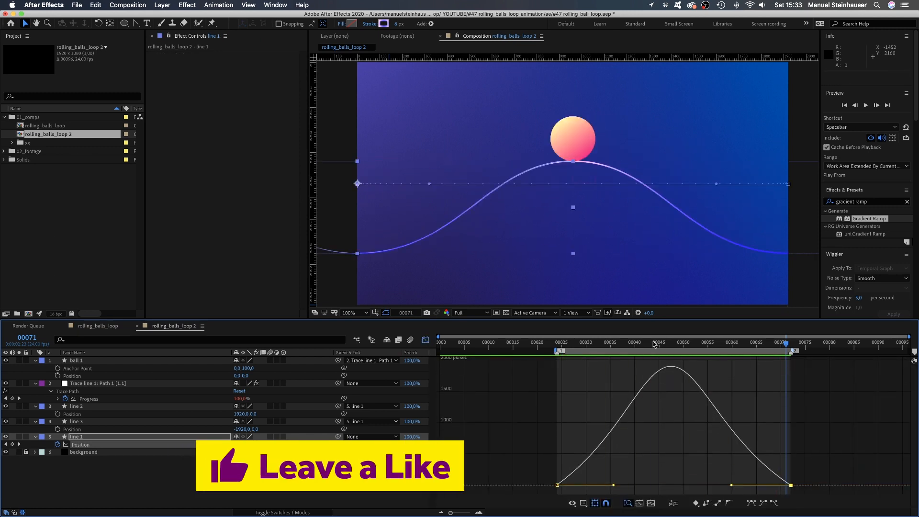
Step: Leave the Graph Editor after adjusting line 1's Position influence handles
{"action": "key", "text": "space"}
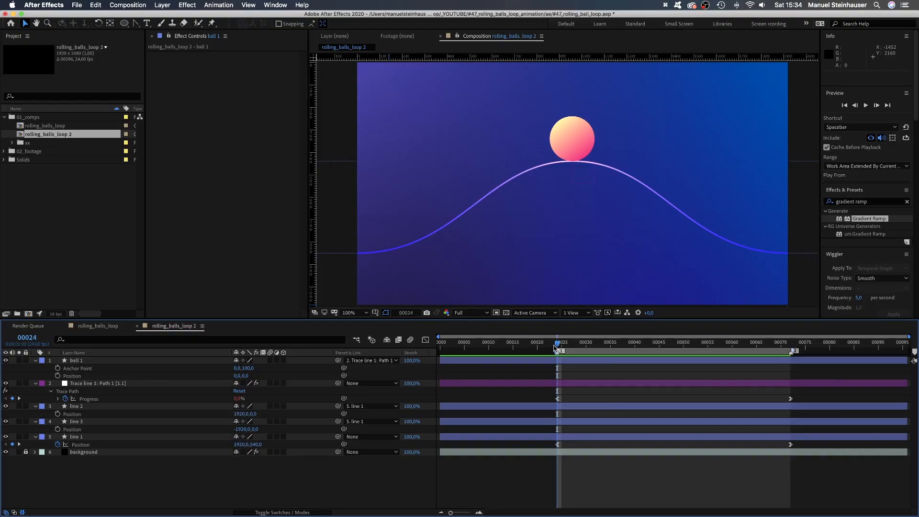
Step: Duplicate the ball and set the copy's gradient right stop to dark purple #390073
{"action": "key", "text": "cmd+d"}
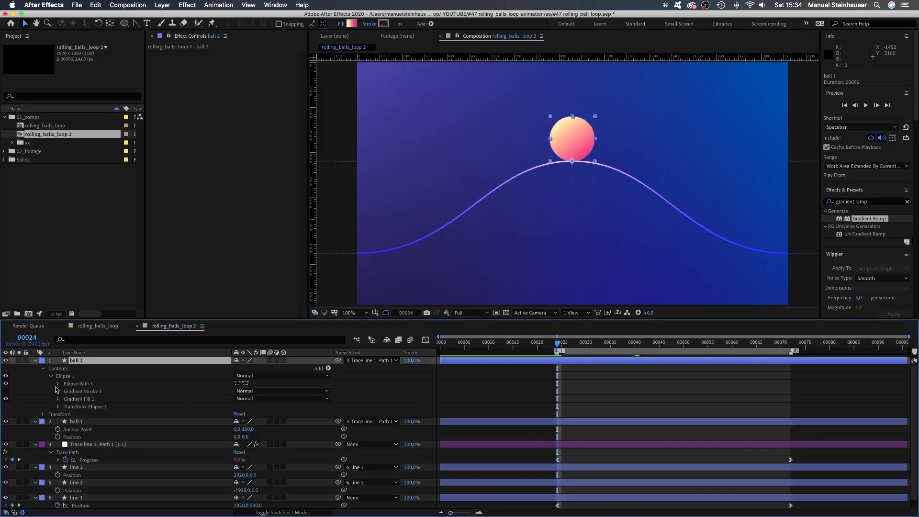
{"action": "left_click", "coordinate": [57, 383]}
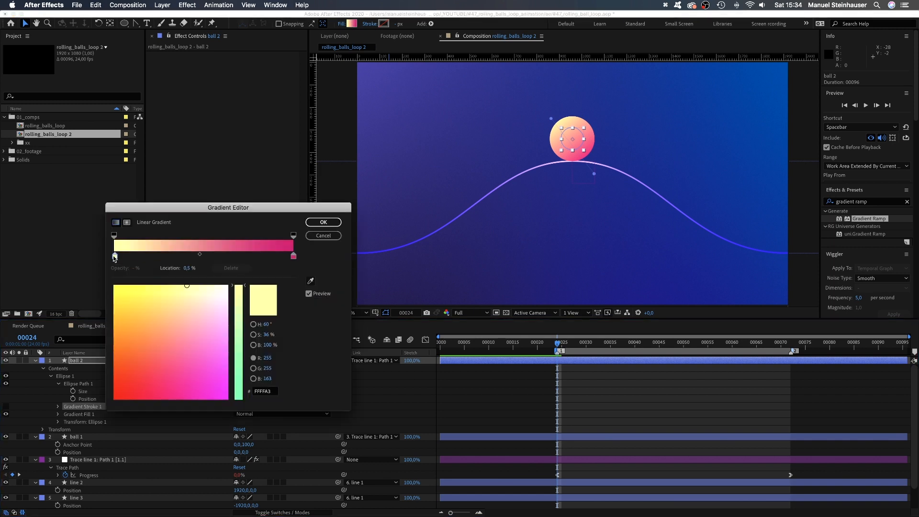
{"action": "left_click", "coordinate": [293, 256]}
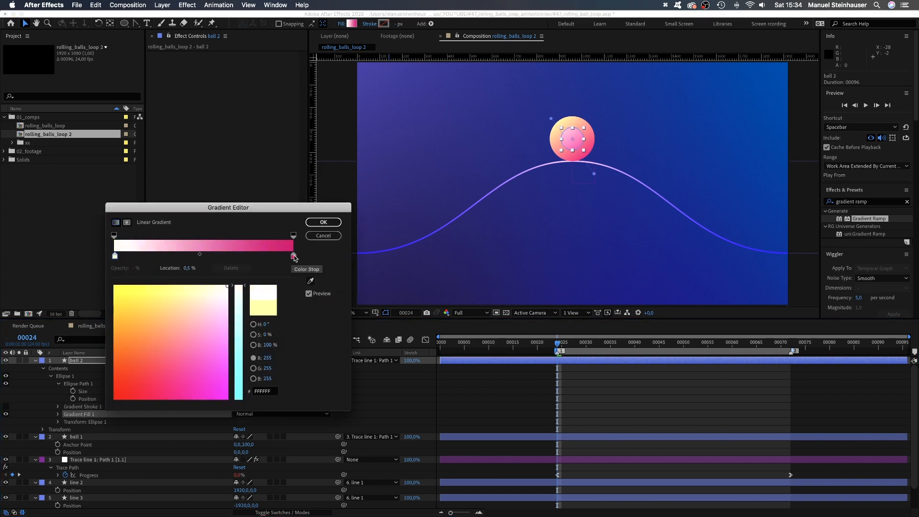
{"action": "left_click", "coordinate": [293, 255]}
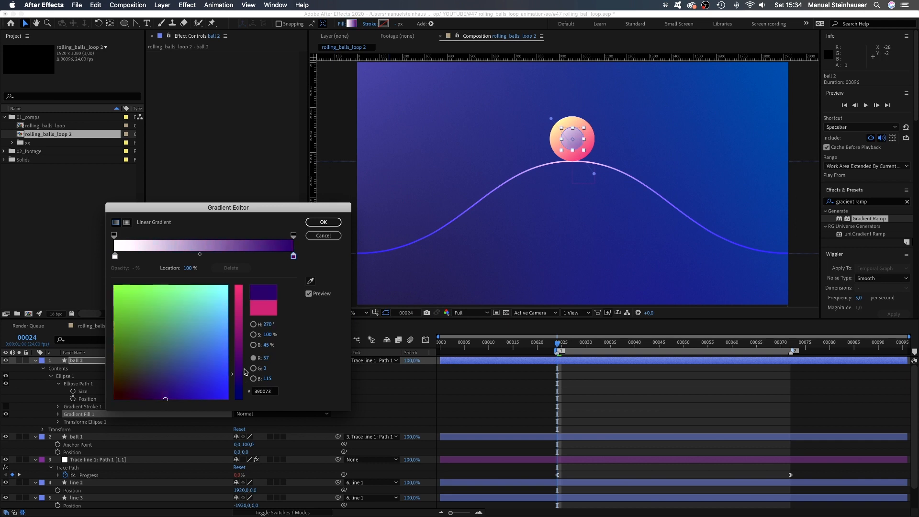
{"action": "left_click", "coordinate": [323, 221]}
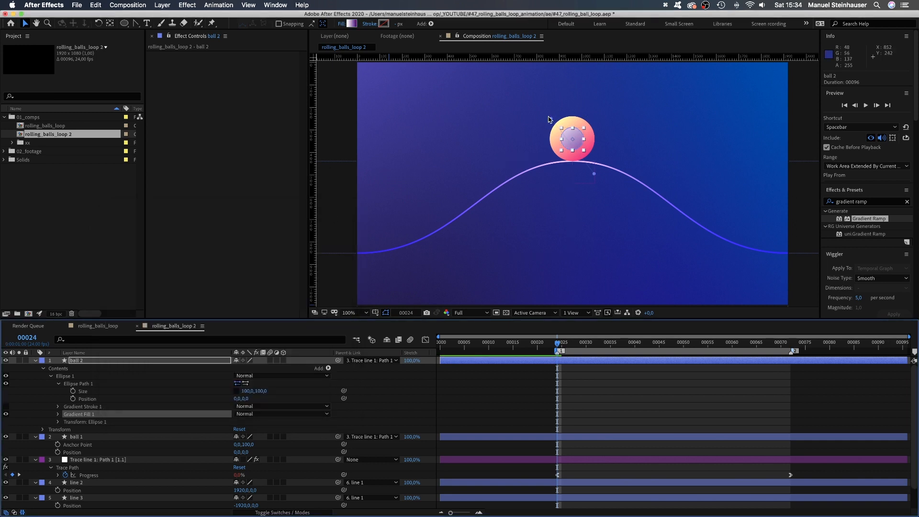
{"action": "mouse_move", "coordinate": [584, 161]}
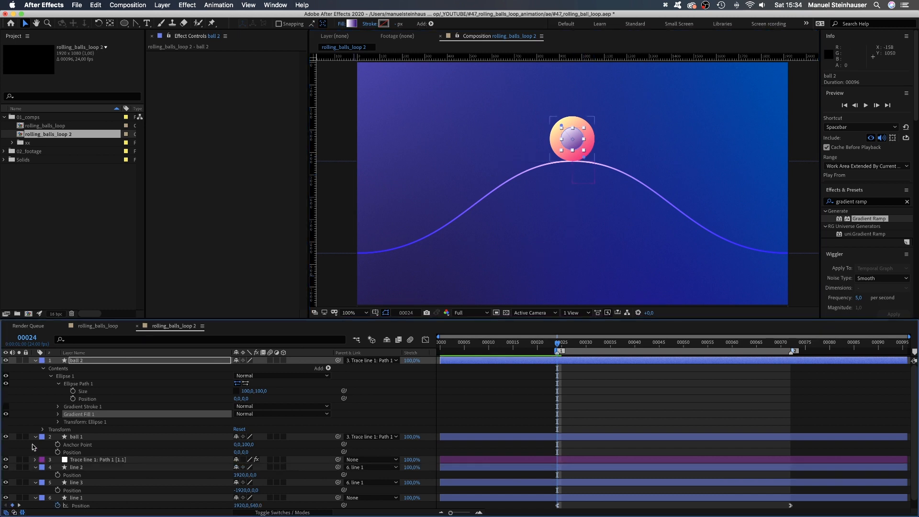
Step: Select line 1's Path 1 and generate a trace null from it with Create Nulls From Paths
{"action": "left_click", "coordinate": [34, 437]}
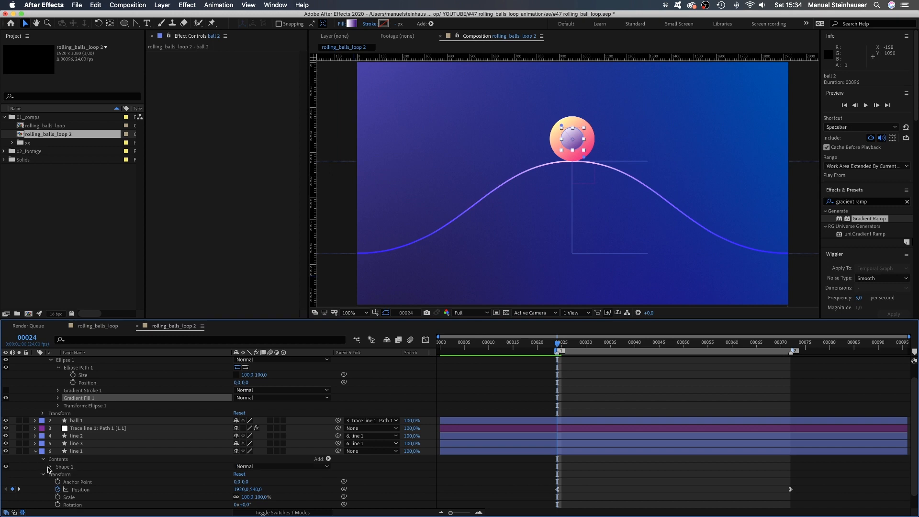
{"action": "left_click", "coordinate": [75, 451]}
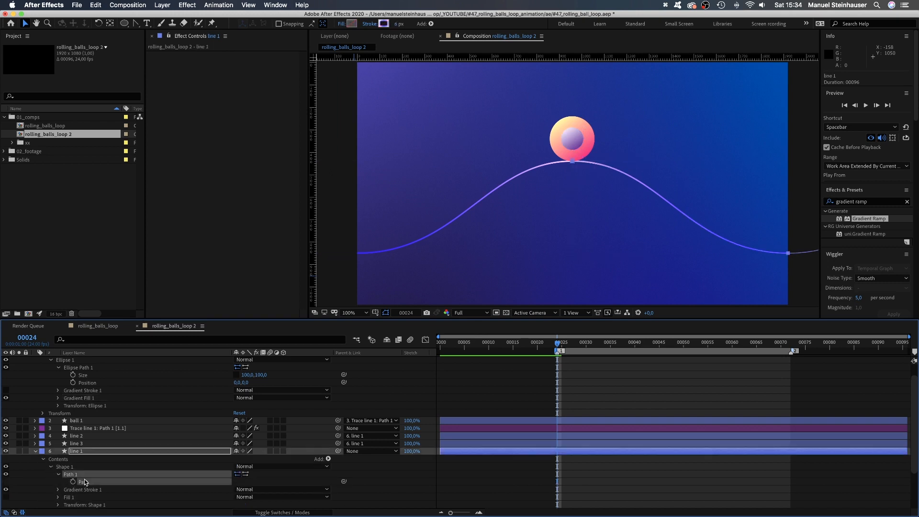
{"action": "left_click", "coordinate": [275, 5]}
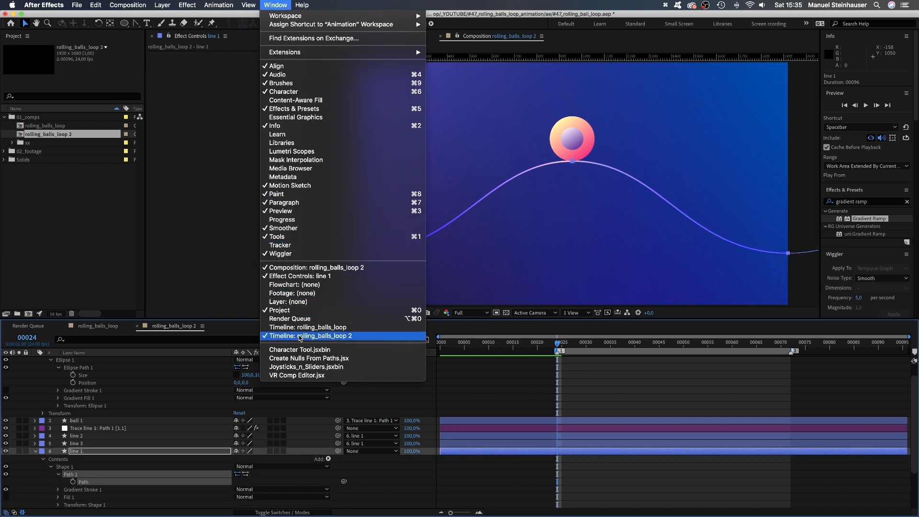
{"action": "left_click", "coordinate": [309, 358]}
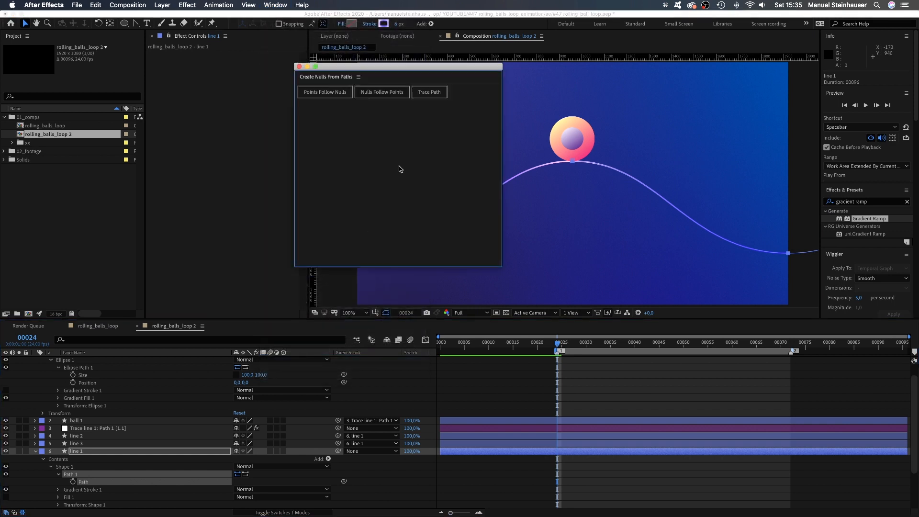
{"action": "left_click", "coordinate": [429, 92]}
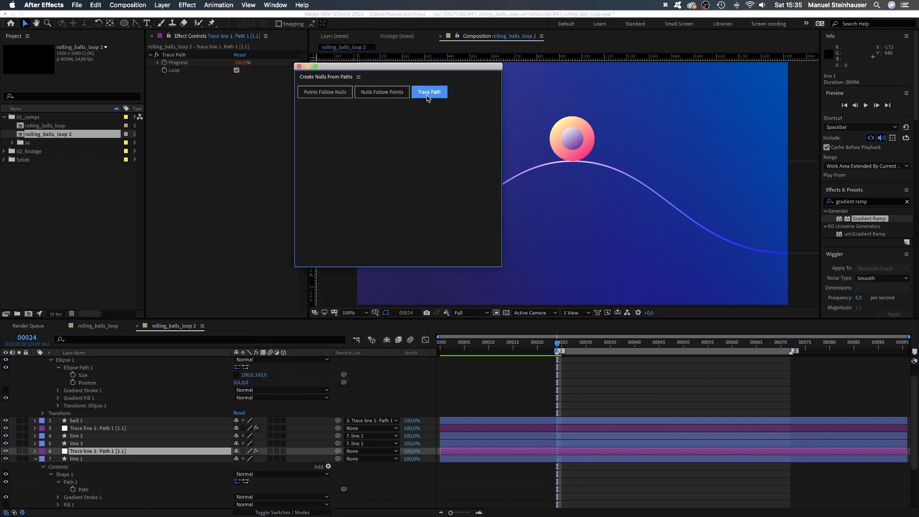
{"action": "left_click", "coordinate": [429, 92]}
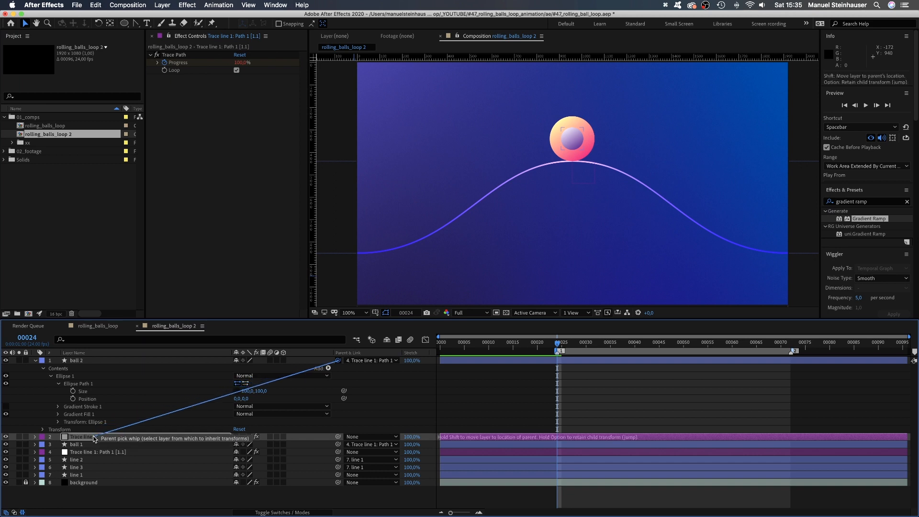
Step: Parent ball 2 to the new Trace line 1: Path 1 null
{"action": "left_click", "coordinate": [75, 360]}
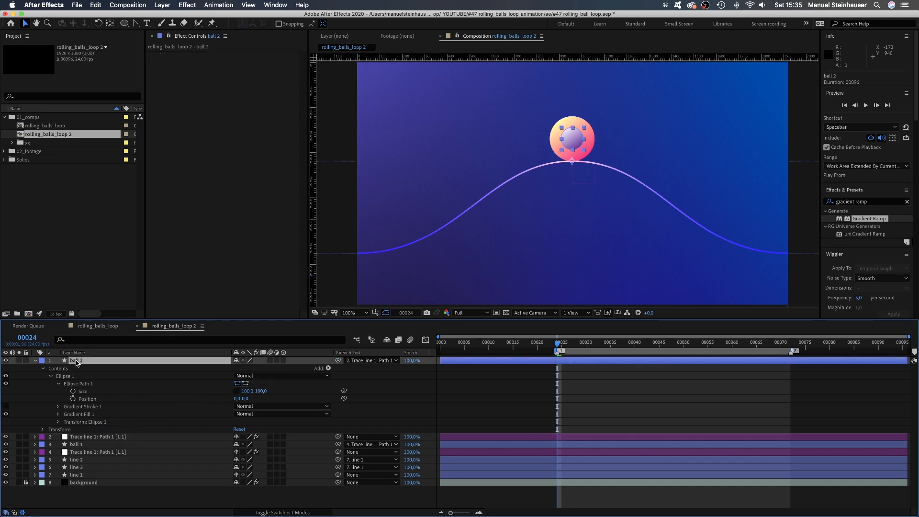
{"action": "left_click", "coordinate": [20, 360]}
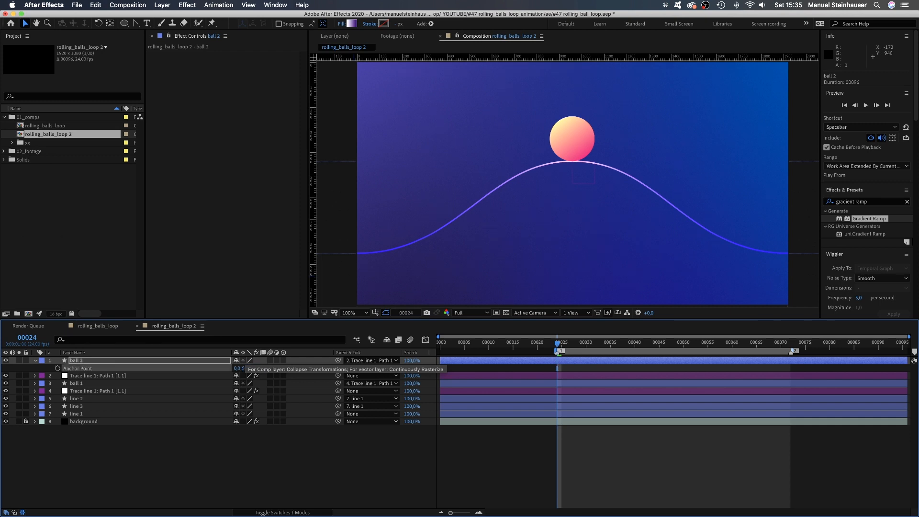
Step: Reveal the new trace null's Progress keyframes and select both for easing
{"action": "left_click", "coordinate": [96, 375]}
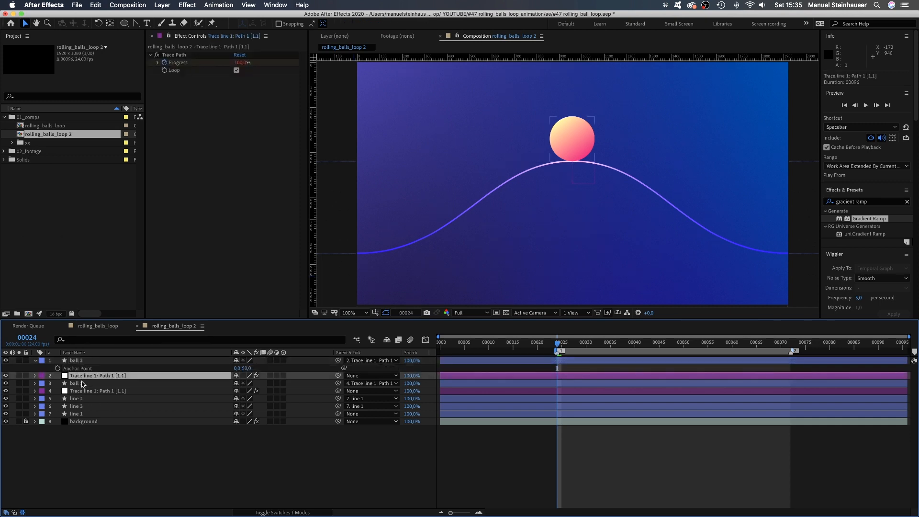
{"action": "left_click", "coordinate": [35, 375]}
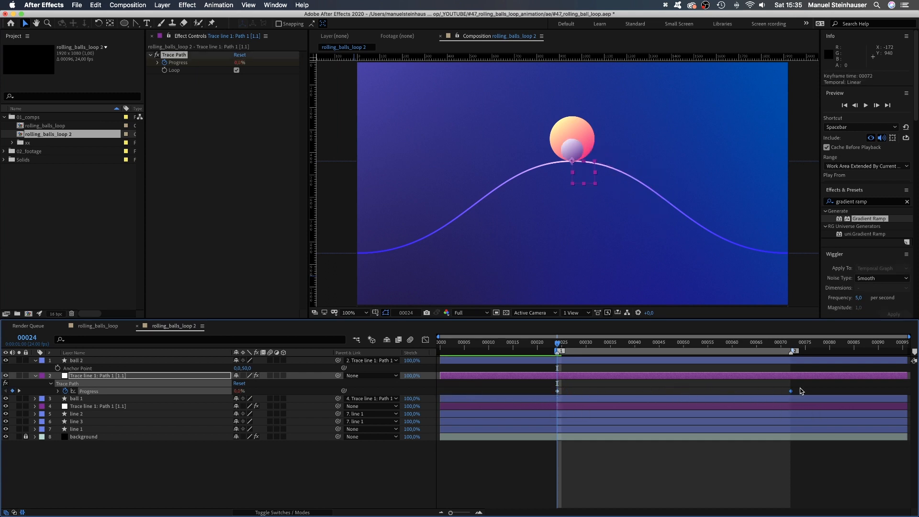
{"action": "left_click", "coordinate": [410, 340]}
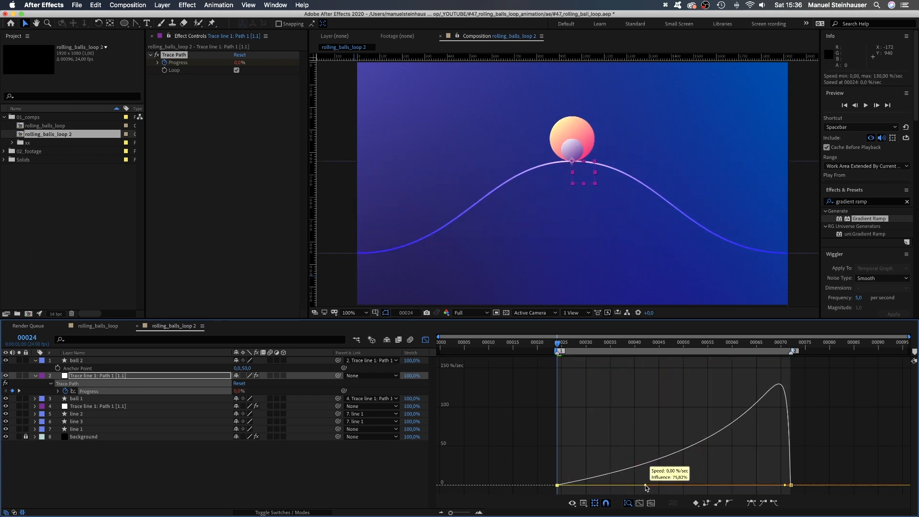
Step: Add a loopOut() expression to the first trace null's Progress
{"action": "key", "text": "space"}
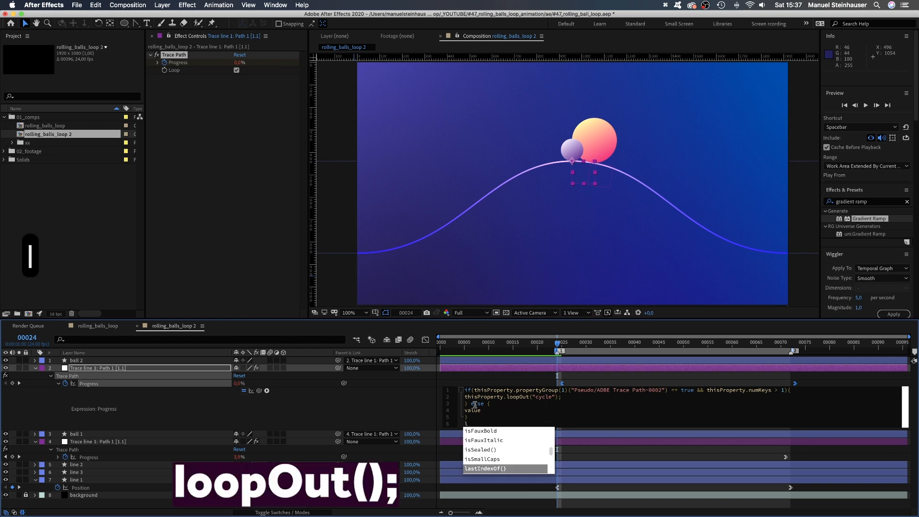
{"action": "type", "text": "oopOut("}
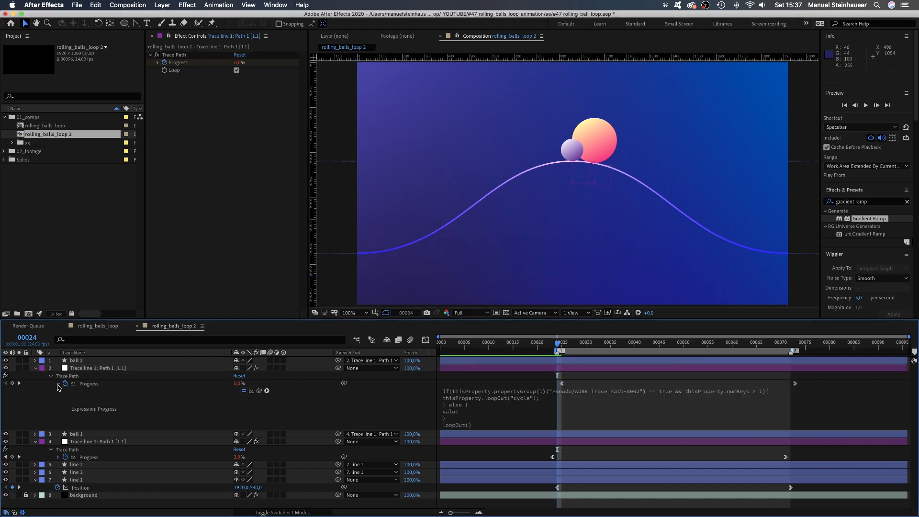
{"action": "left_click", "coordinate": [58, 383]}
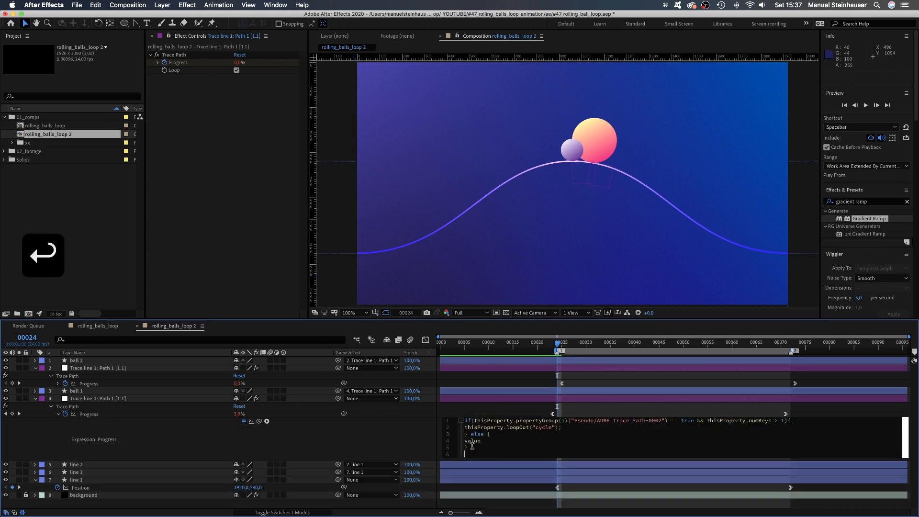
Step: Add a loopOut() expression to the second trace null's Progress
{"action": "type", "text": "loop"}
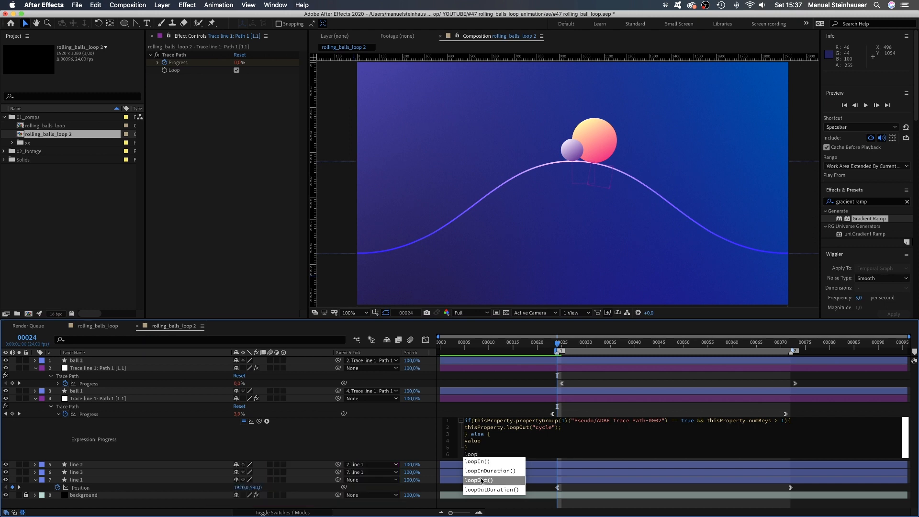
{"action": "left_click", "coordinate": [478, 479]}
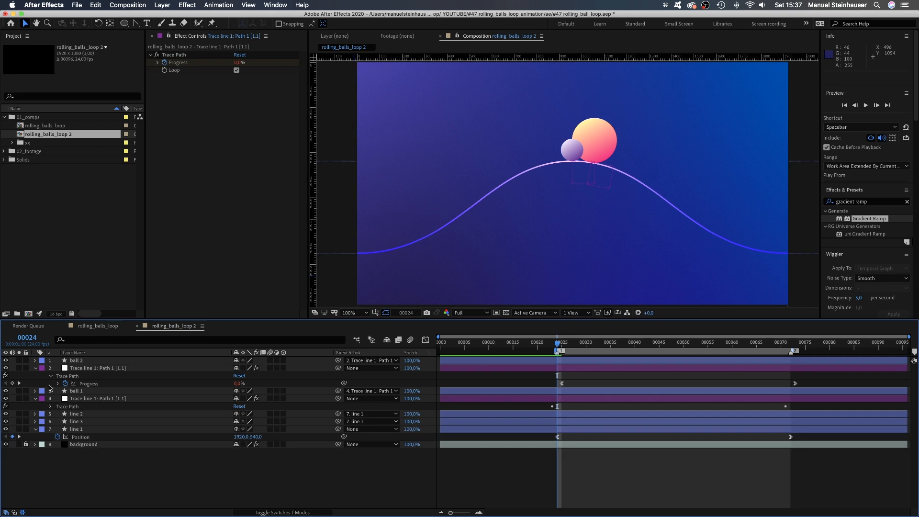
{"action": "key", "text": "space"}
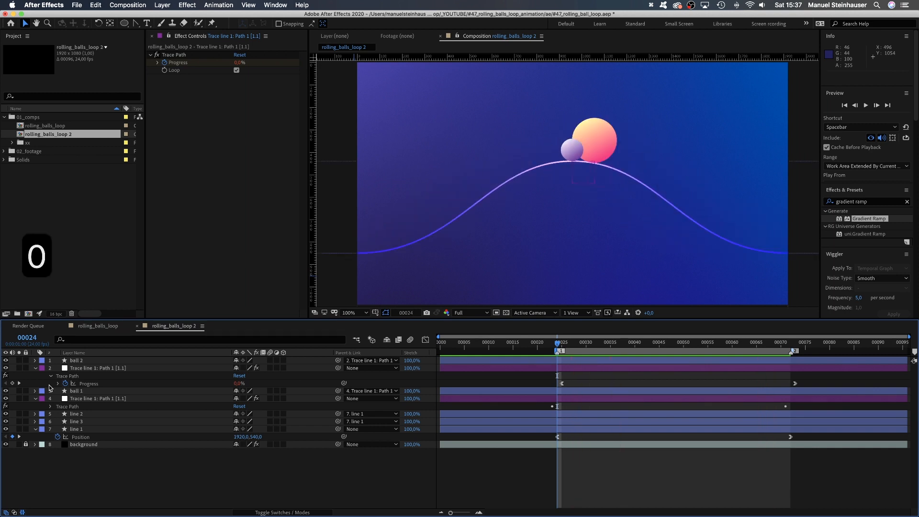
{"action": "left_click", "coordinate": [76, 360]}
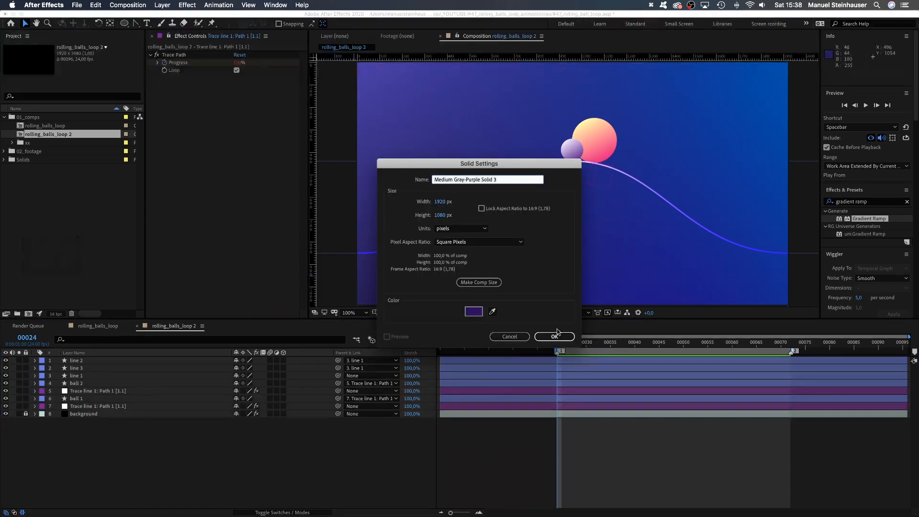
Step: Create a new solid named 'fill' for the area beneath the hill
{"action": "type", "text": "fill"}
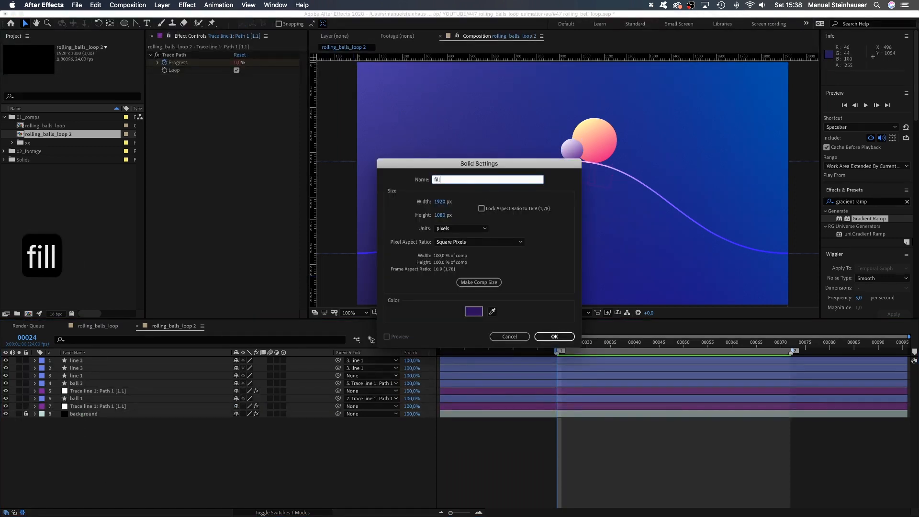
{"action": "left_click", "coordinate": [554, 336]}
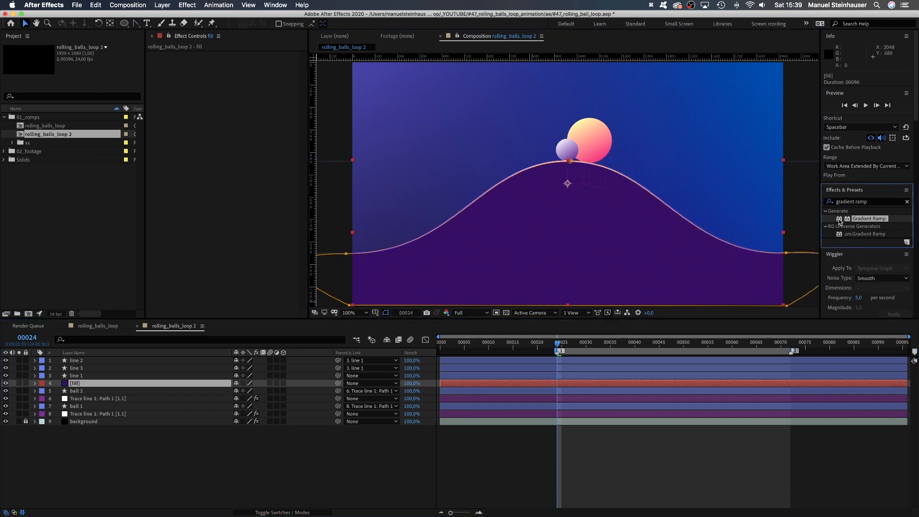
Step: Apply Gradient Ramp to the fill solid with purple start and end colours
{"action": "double_click", "coordinate": [869, 218]}
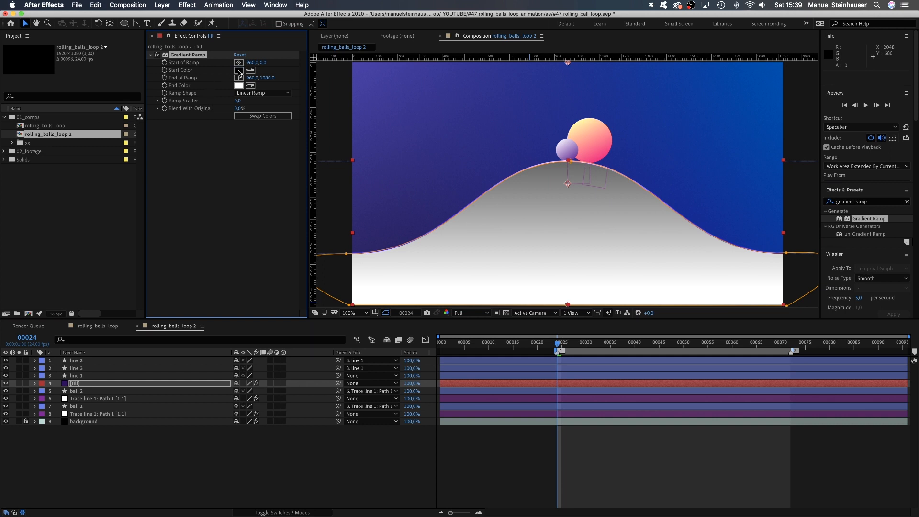
{"action": "left_click", "coordinate": [238, 70]}
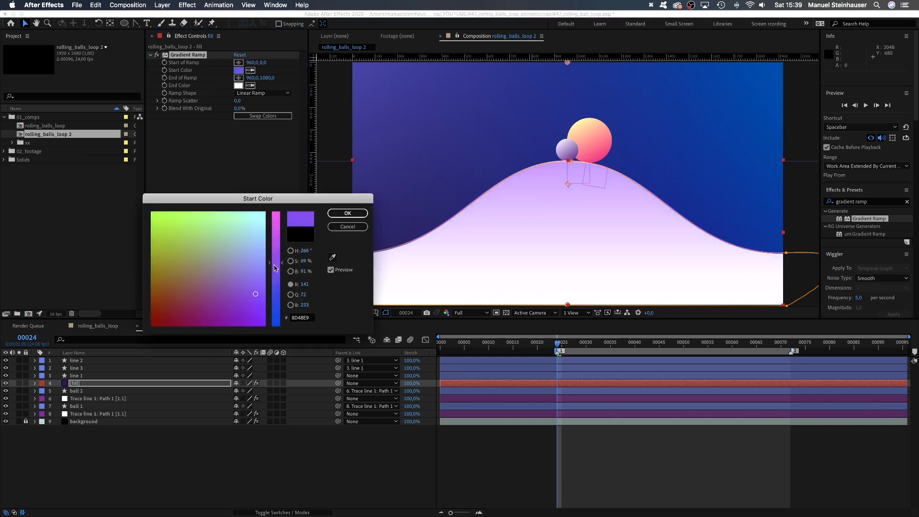
{"action": "left_click", "coordinate": [346, 213]}
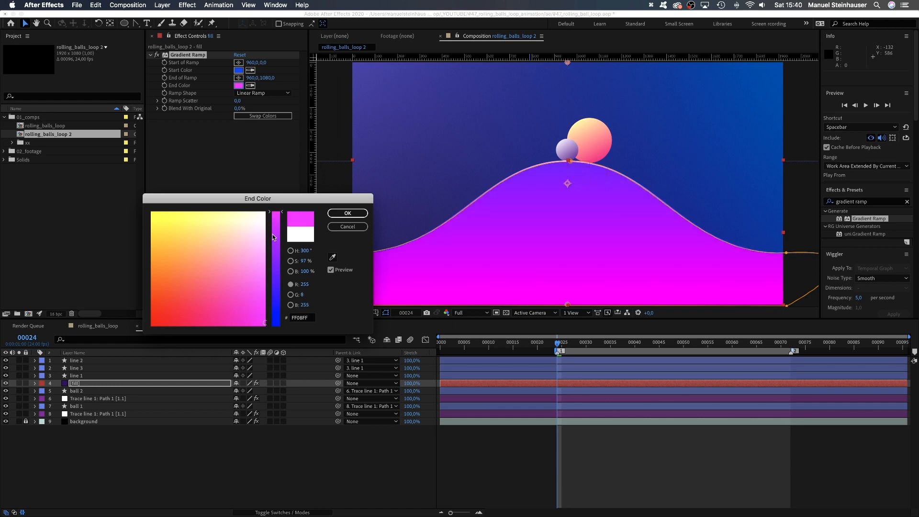
{"action": "left_click", "coordinate": [347, 213]}
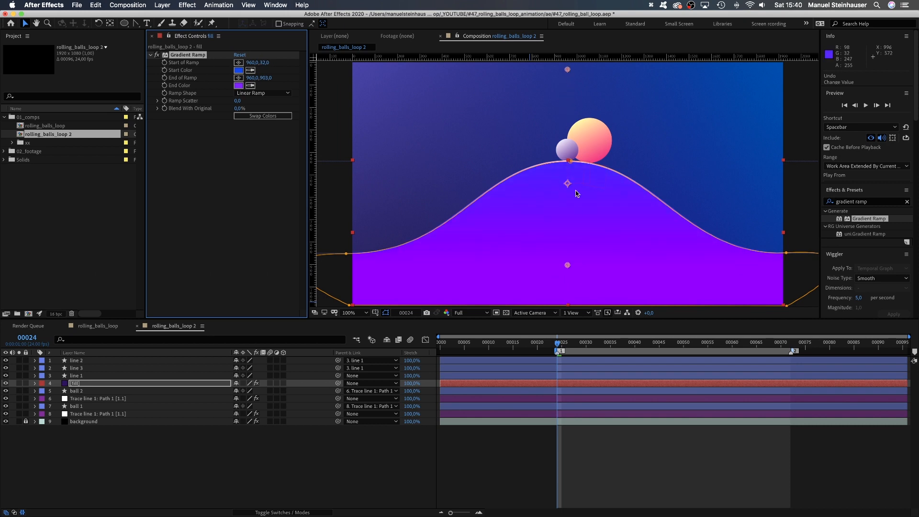
{"action": "mouse_move", "coordinate": [794, 265]}
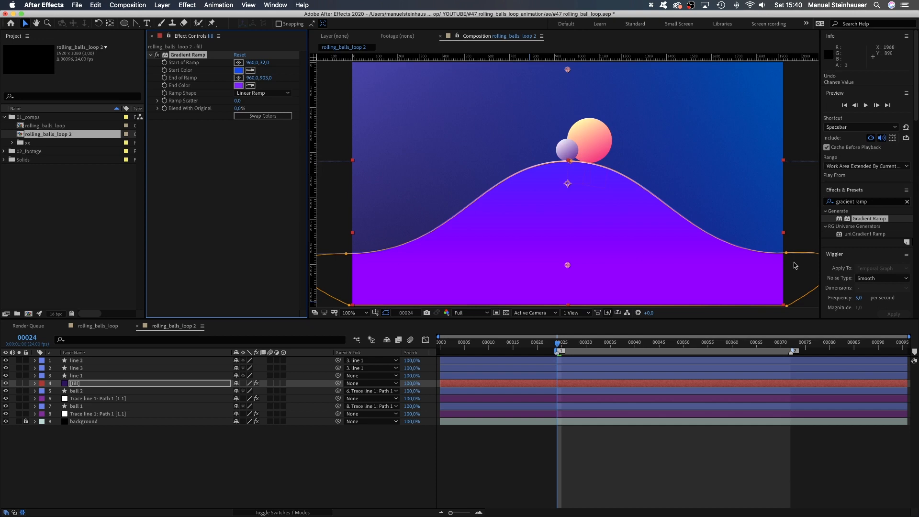
{"action": "mouse_move", "coordinate": [716, 286]}
{"action": "type", "text": "+1920"}
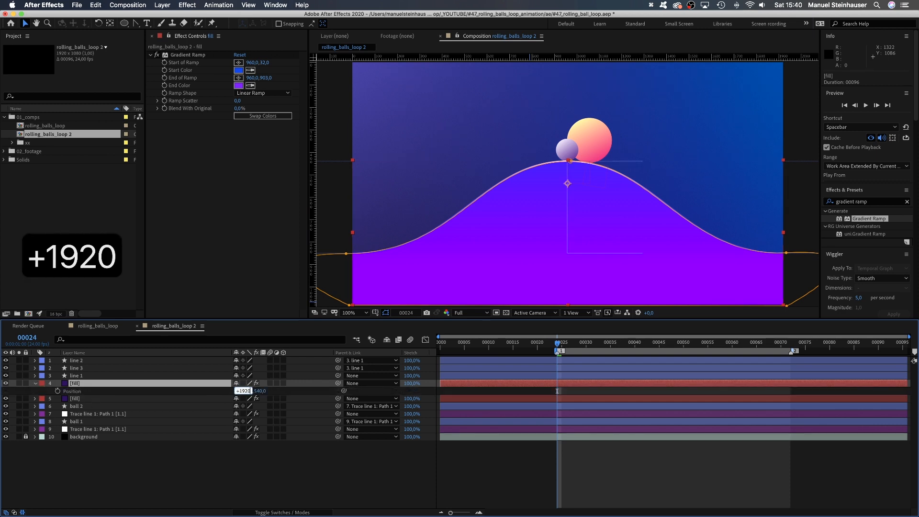
Step: Duplicate the fill offset by 1920 px and parent the fill copies to line 1
{"action": "key", "text": "cmd+d"}
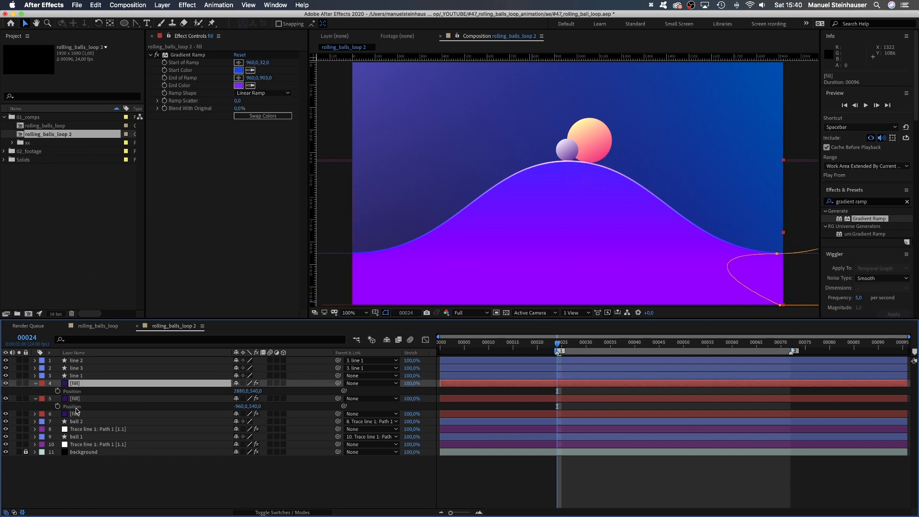
{"action": "left_click", "coordinate": [75, 375]}
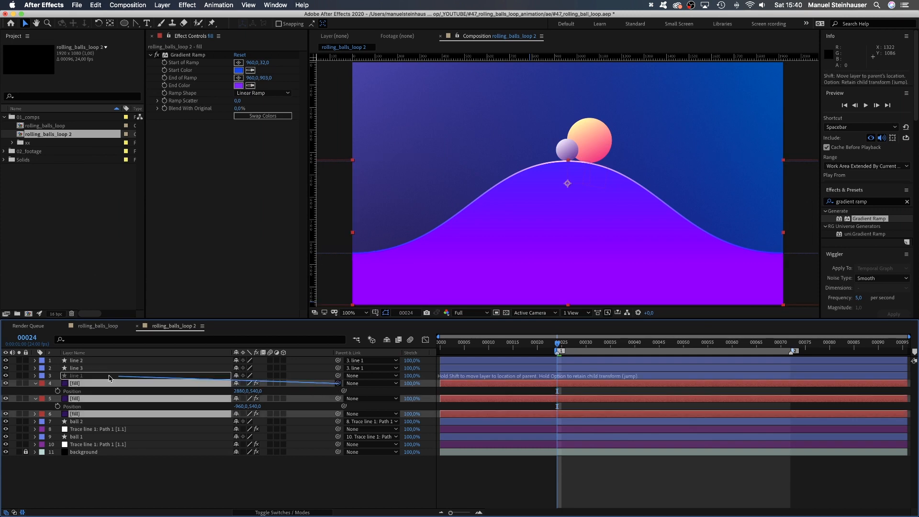
{"action": "left_click", "coordinate": [77, 375]}
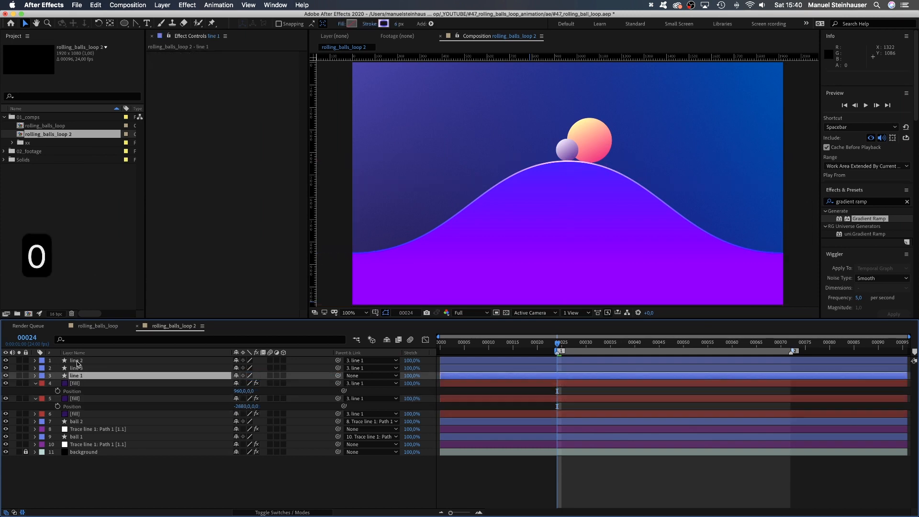
{"action": "key", "text": "space"}
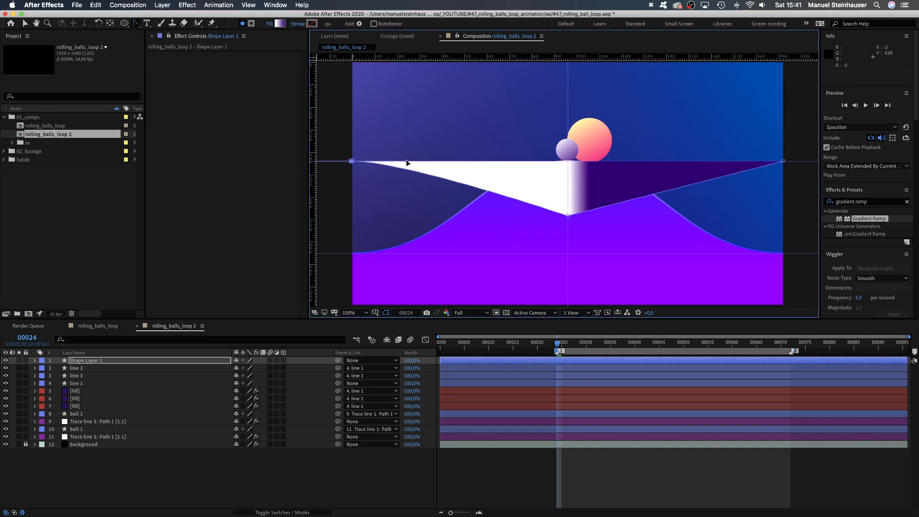
Step: Draw the 'line new' wave path with no fill and a Gradient Stroke
{"action": "key", "text": "v"}
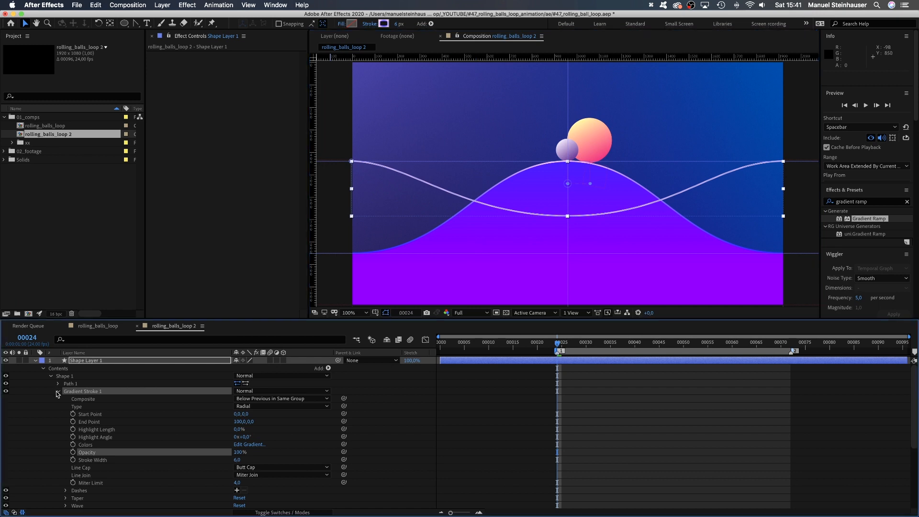
{"action": "left_click", "coordinate": [56, 390]}
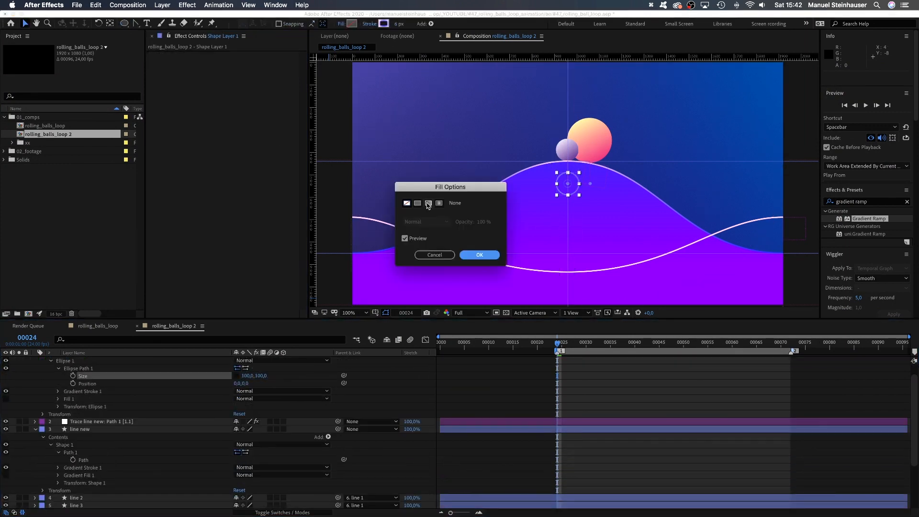
Step: Give 'ball new' a solid white fill, parent it to Trace line new and set its Position
{"action": "left_click", "coordinate": [479, 254]}
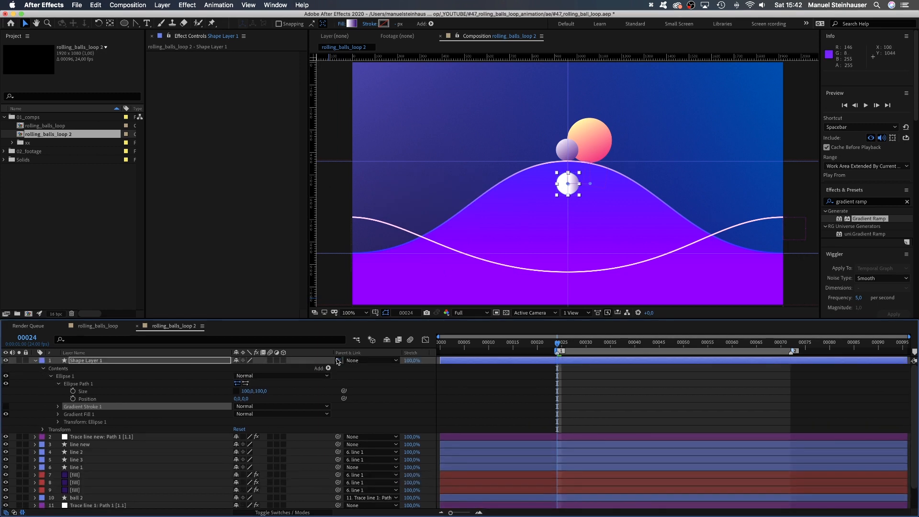
{"action": "left_click", "coordinate": [372, 360]}
{"action": "type", "text": "ball new"}
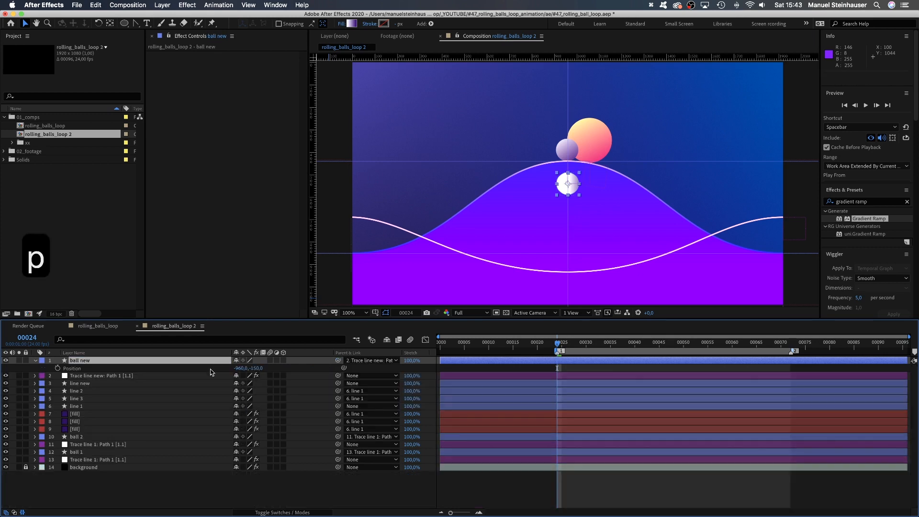
{"action": "left_click", "coordinate": [241, 368]}
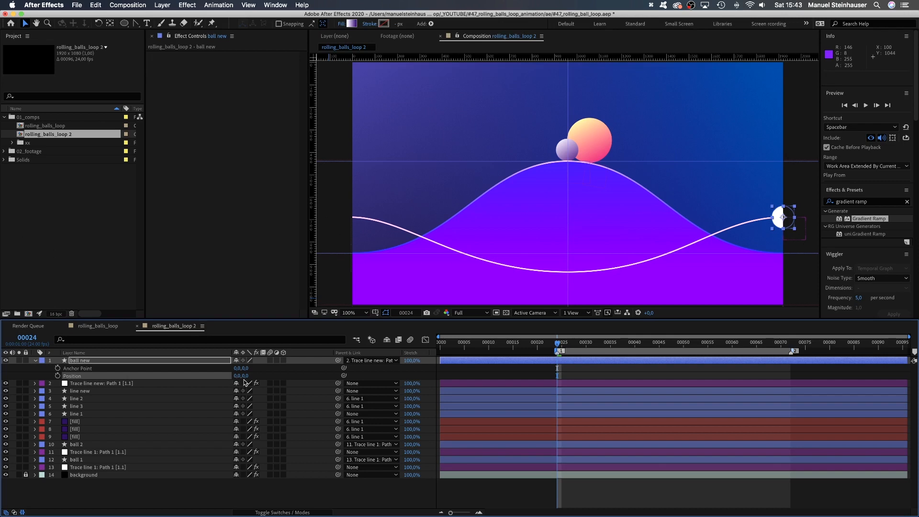
{"action": "type", "text": "50"}
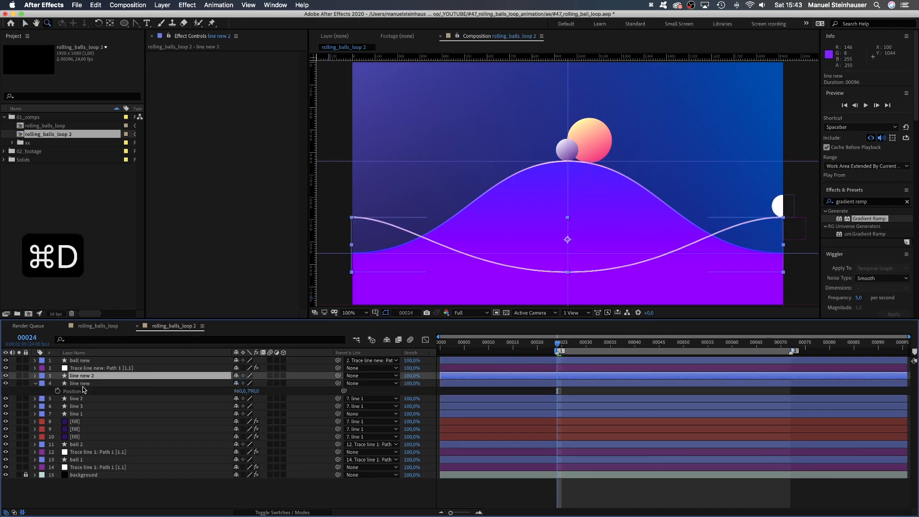
Step: Duplicate 'line new' twice, offsetting copies +1920 and -1920 px and parenting them to the original
{"action": "left_click", "coordinate": [34, 375]}
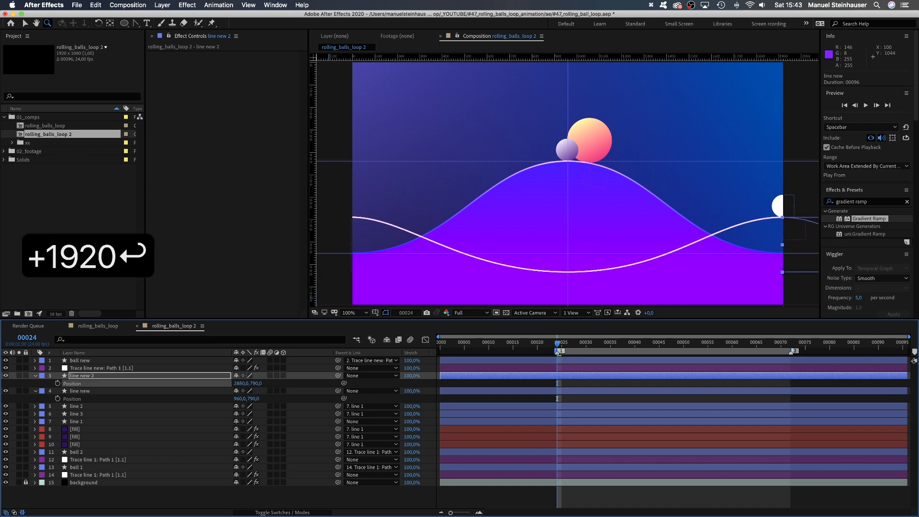
{"action": "key", "text": "cmd+d"}
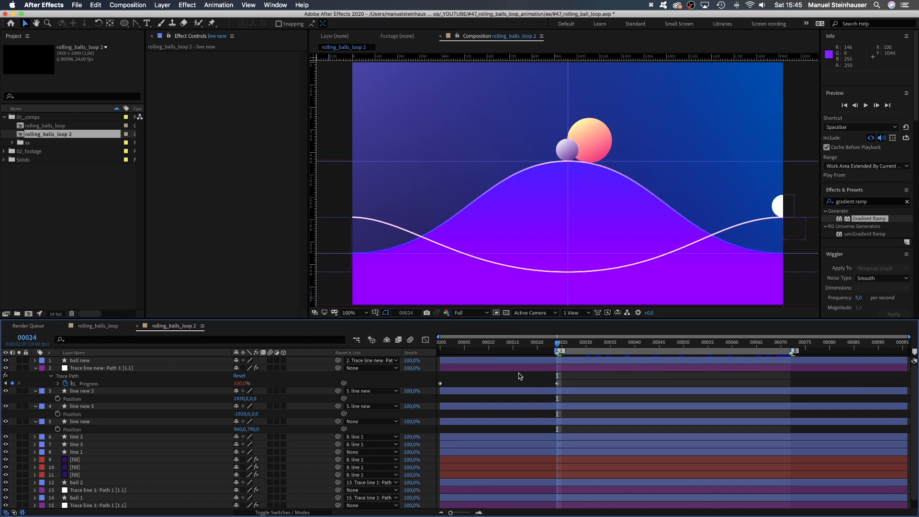
Step: Keyframe Trace line new Progress 0–100% over the loop and enable Loop
{"action": "left_click", "coordinate": [101, 368]}
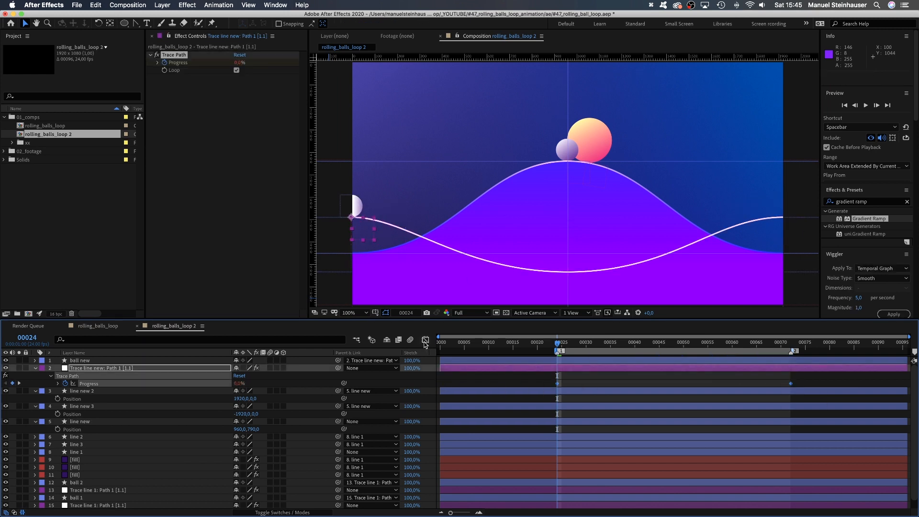
{"action": "left_click", "coordinate": [425, 340]}
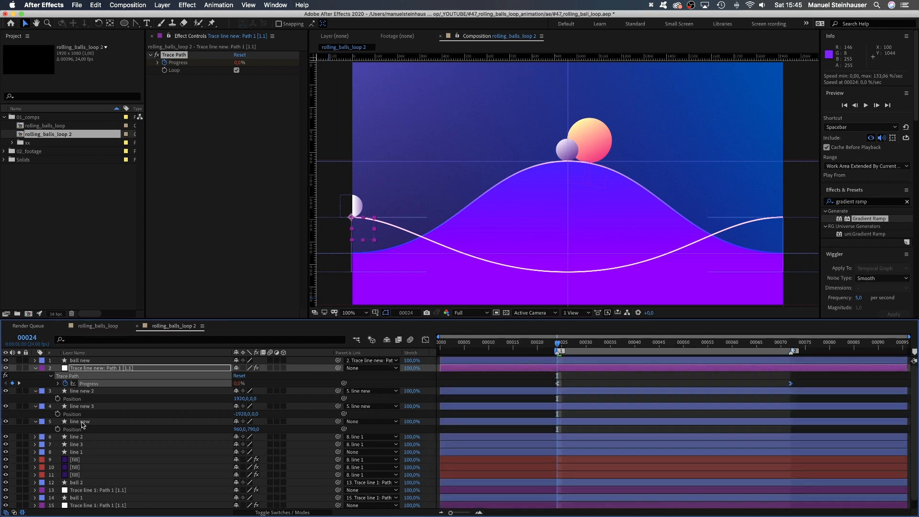
{"action": "left_click", "coordinate": [80, 421]}
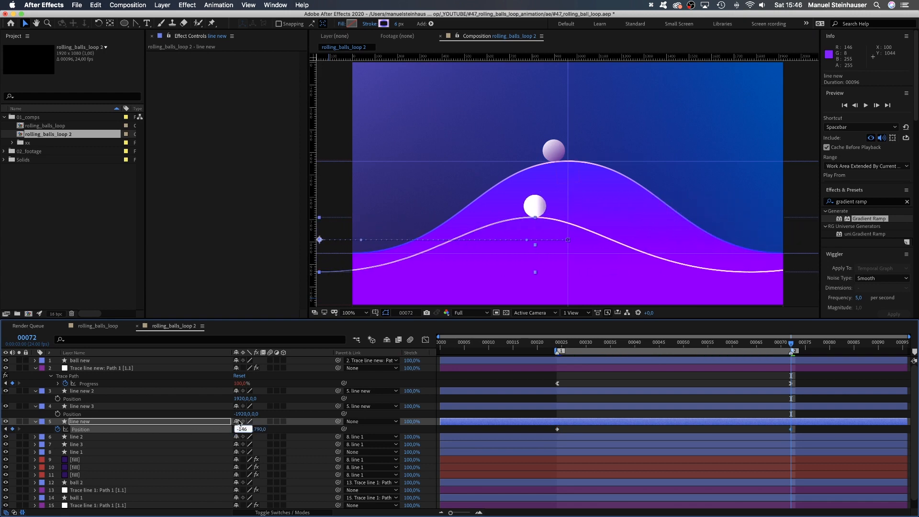
Step: Keyframe line new Position from 960 to -960 and ease the keyframes in the Graph Editor
{"action": "type", "text": "-960,0,790,0"}
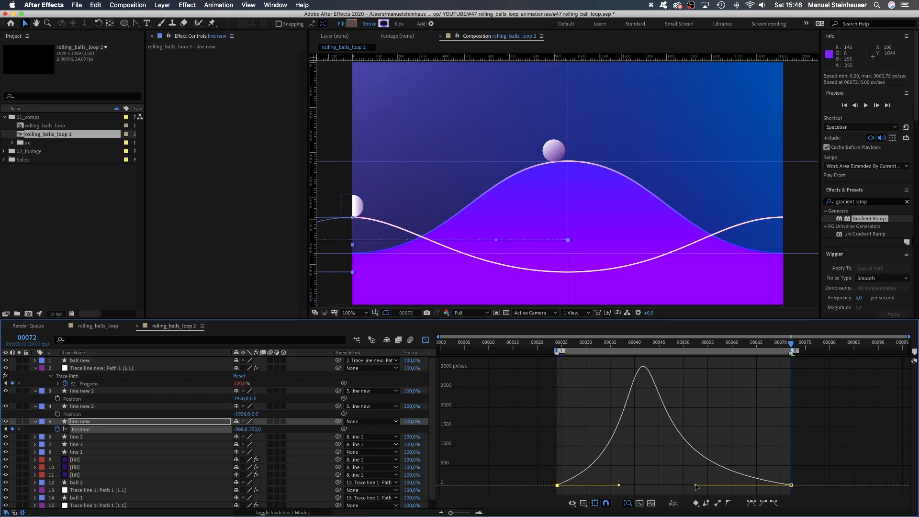
{"action": "left_click", "coordinate": [424, 340]}
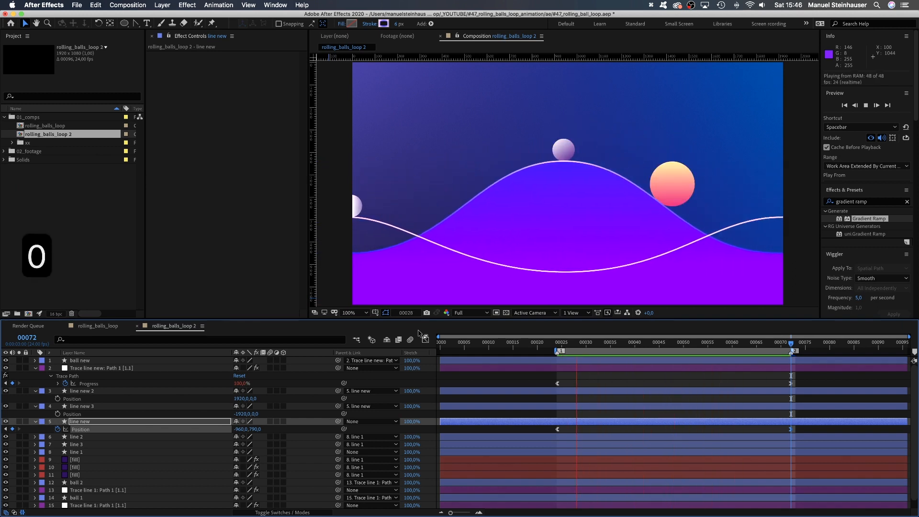
{"action": "left_click", "coordinate": [101, 367]}
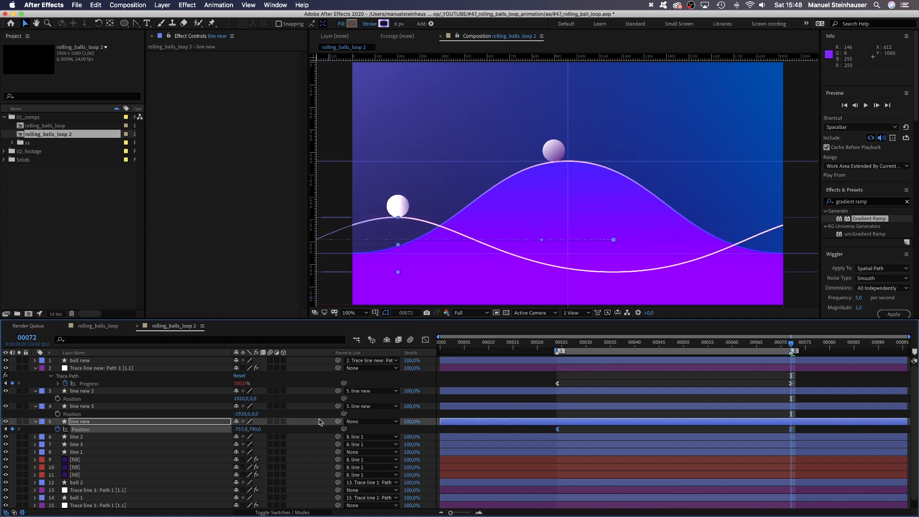
Step: Preview the finished rolling-balls loop
{"action": "key", "text": "space"}
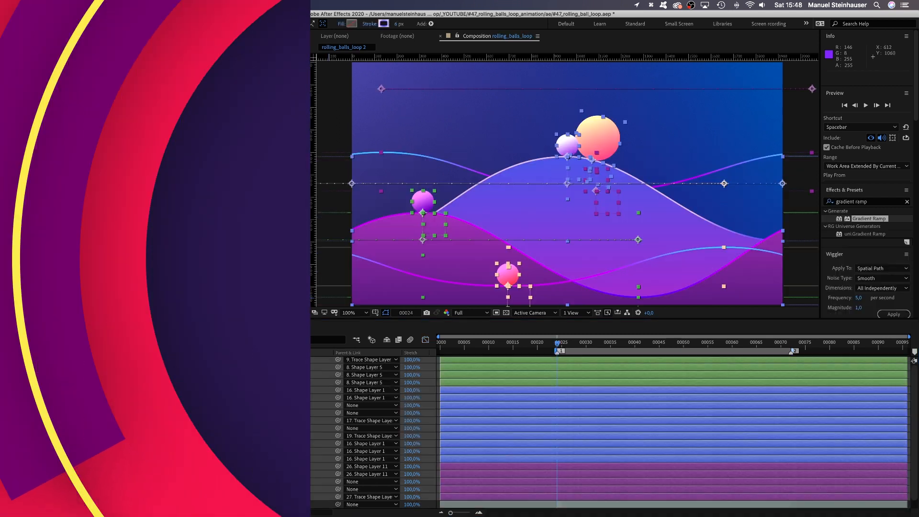
{"action": "key", "text": "space"}
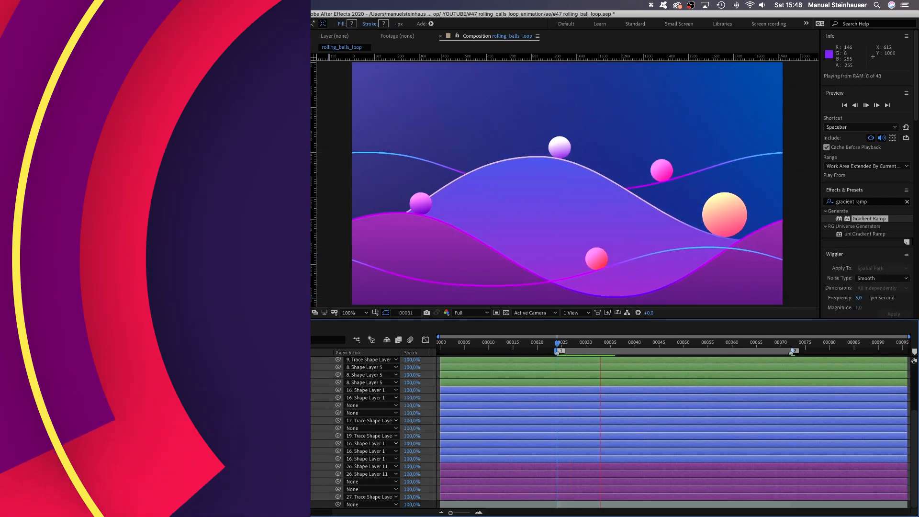